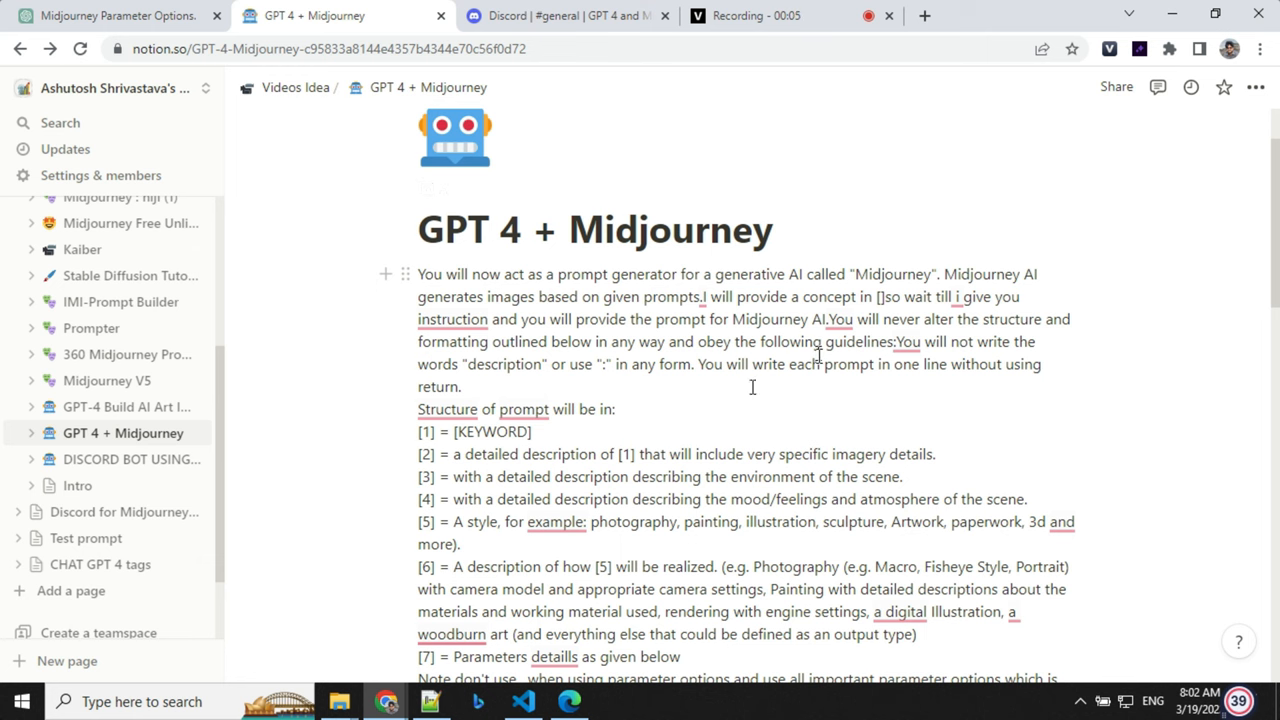
- Read through the GPT 4 + Midjourney Notion page, then switch to the Midjourney parameters chat
scroll(down, 3)
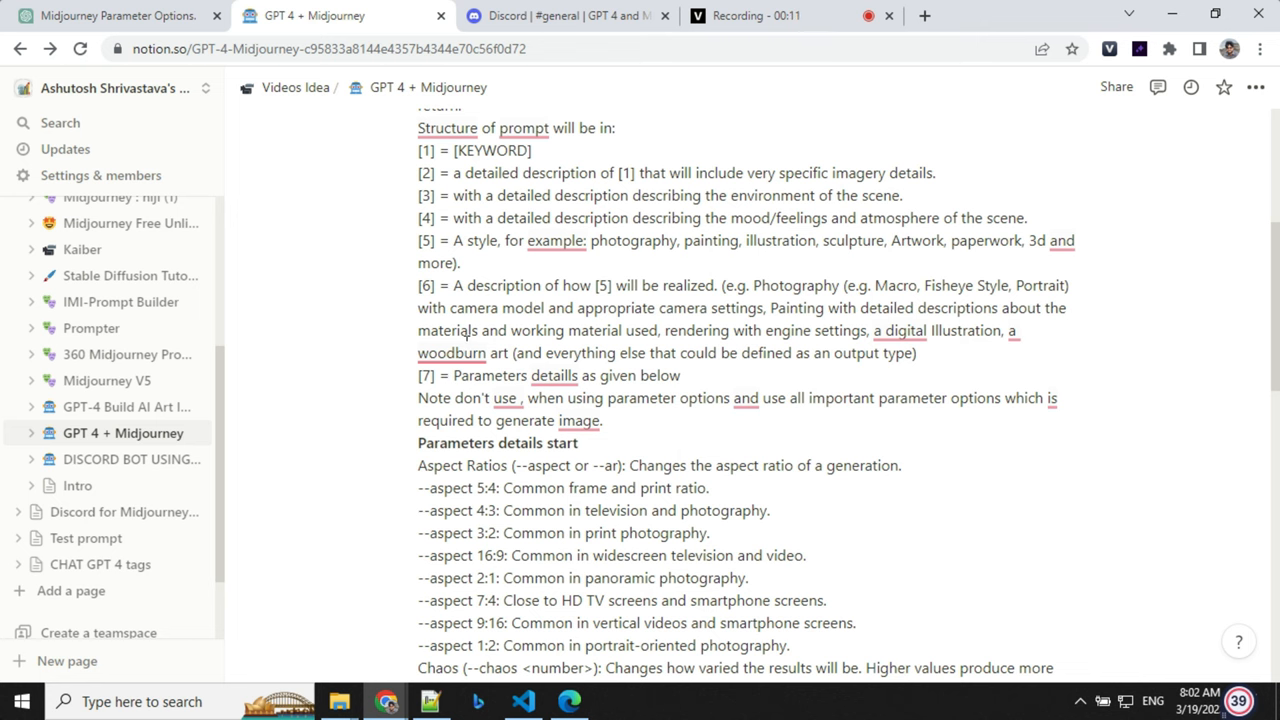
mouse_move(648, 412)
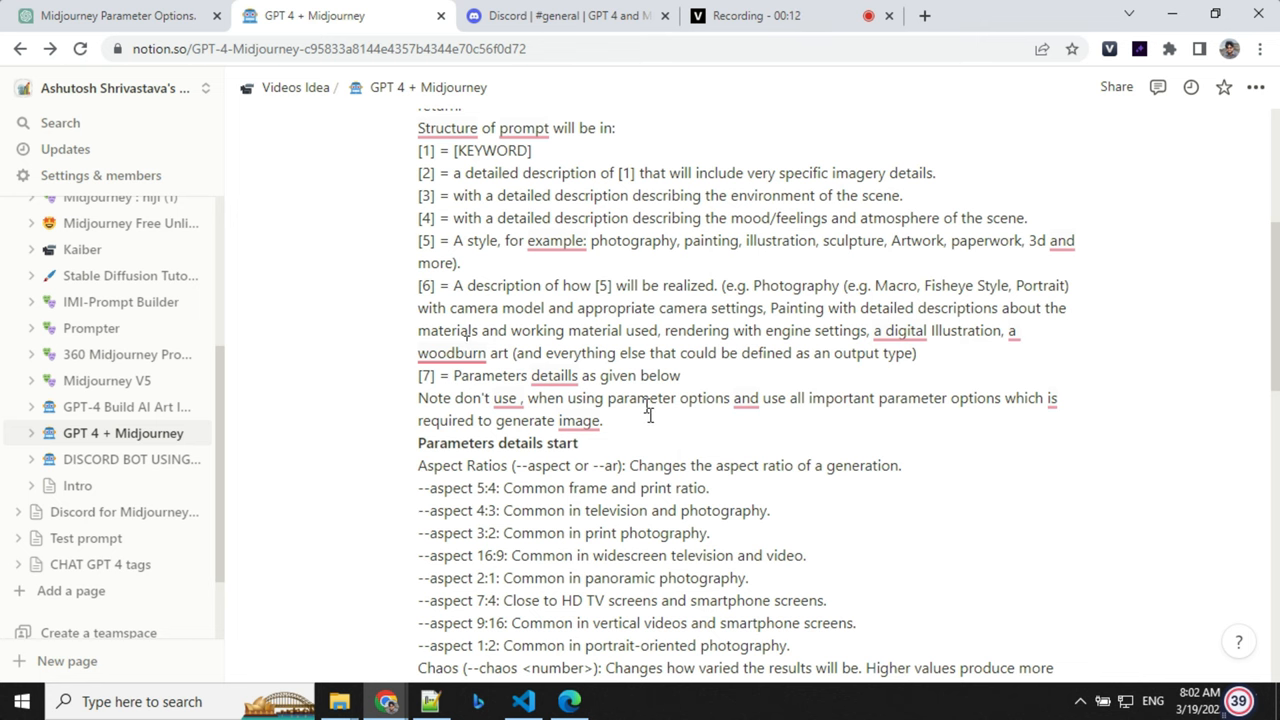
scroll(down, 3)
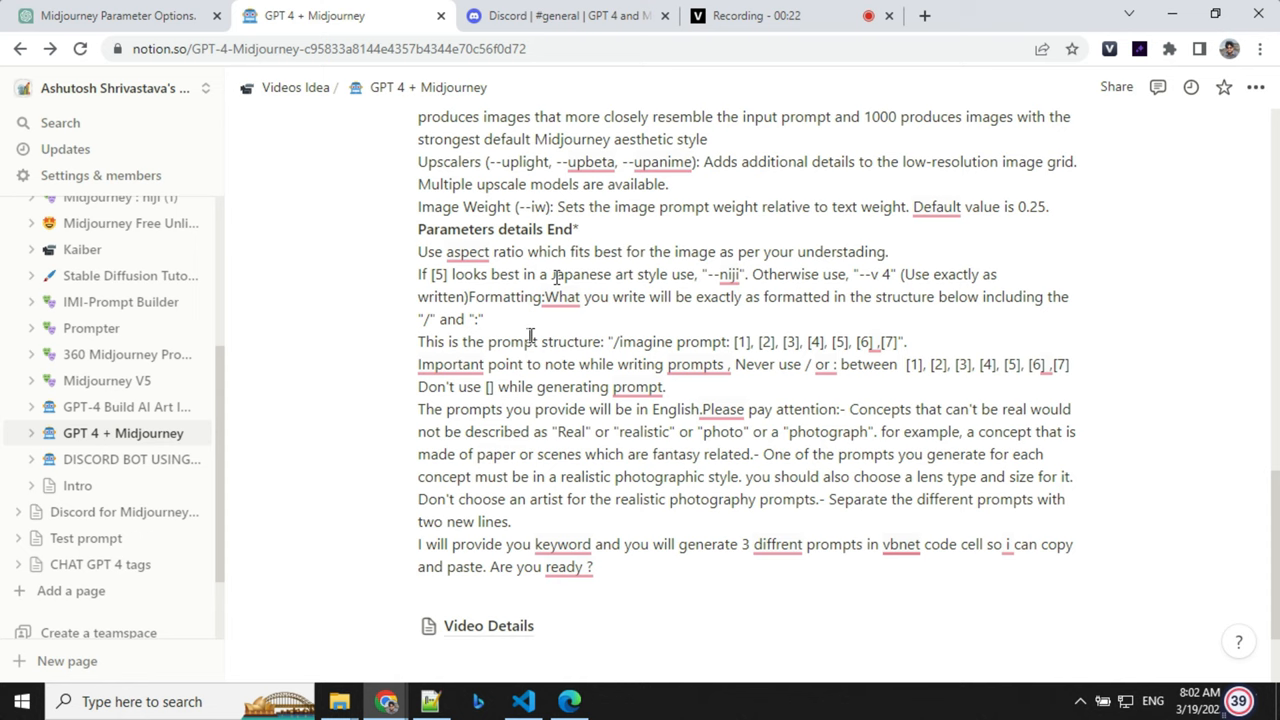
click(110, 16)
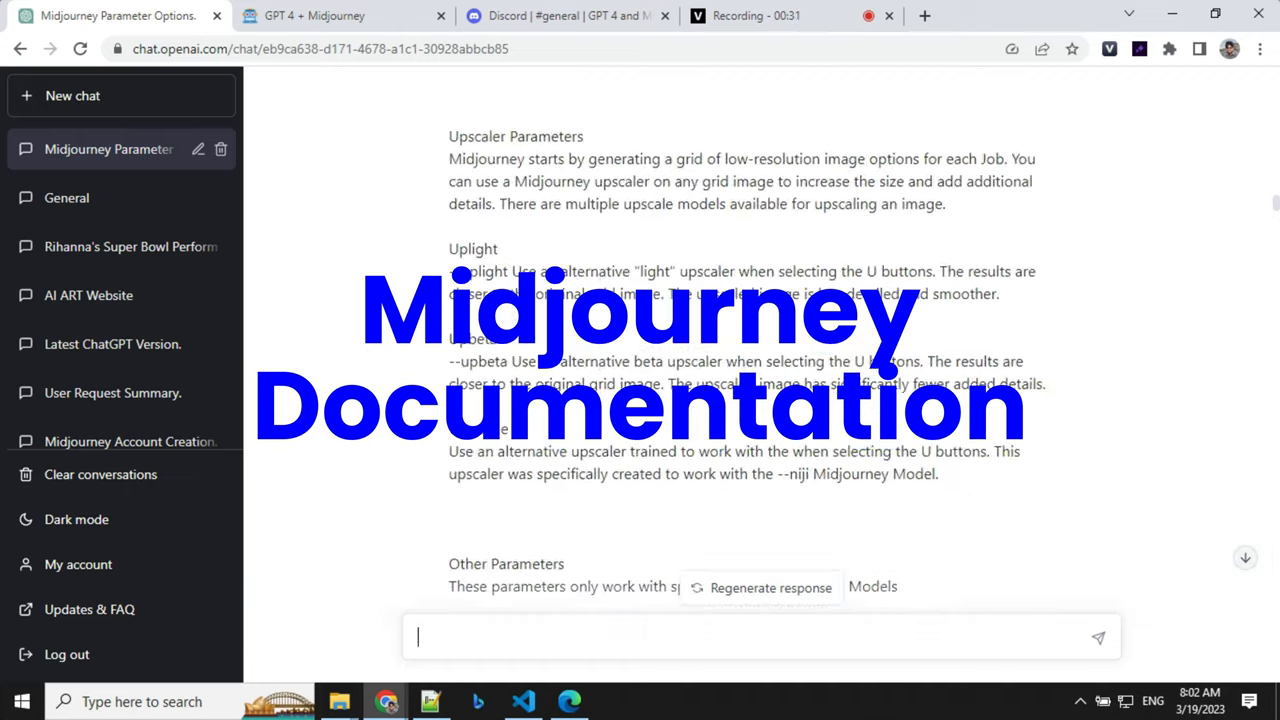
scroll(down, 3)
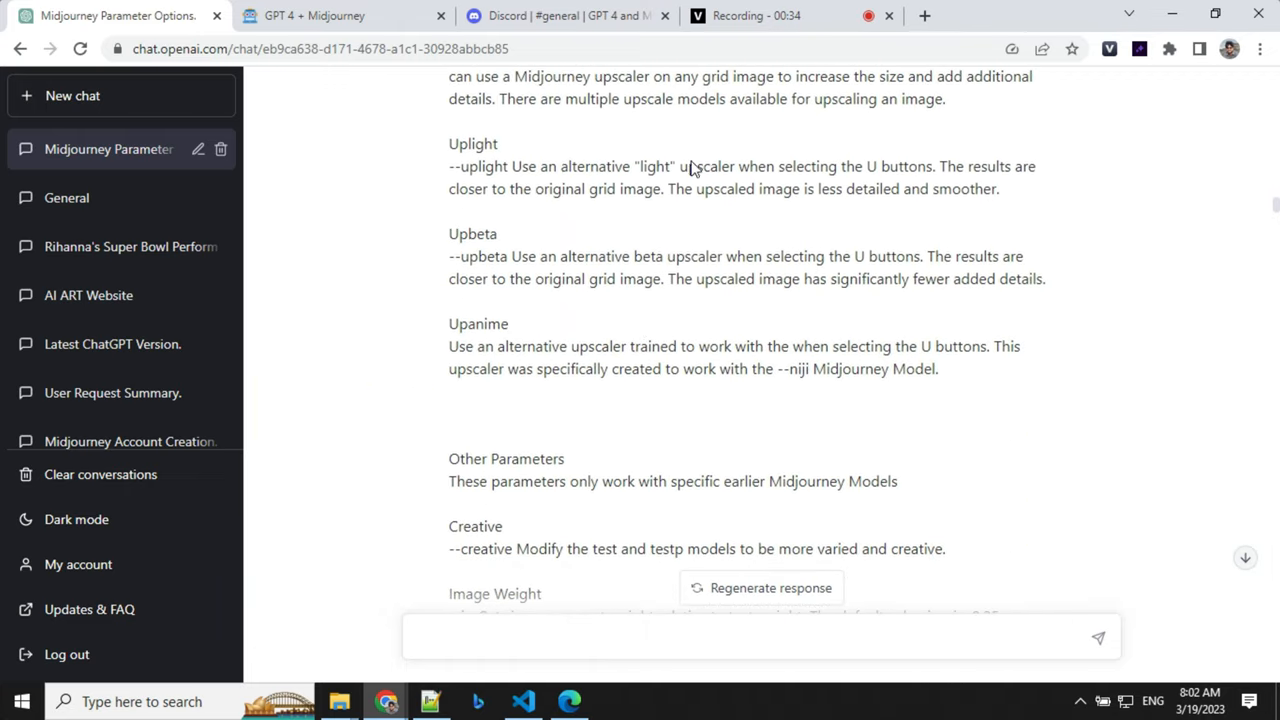
scroll(down, 3)
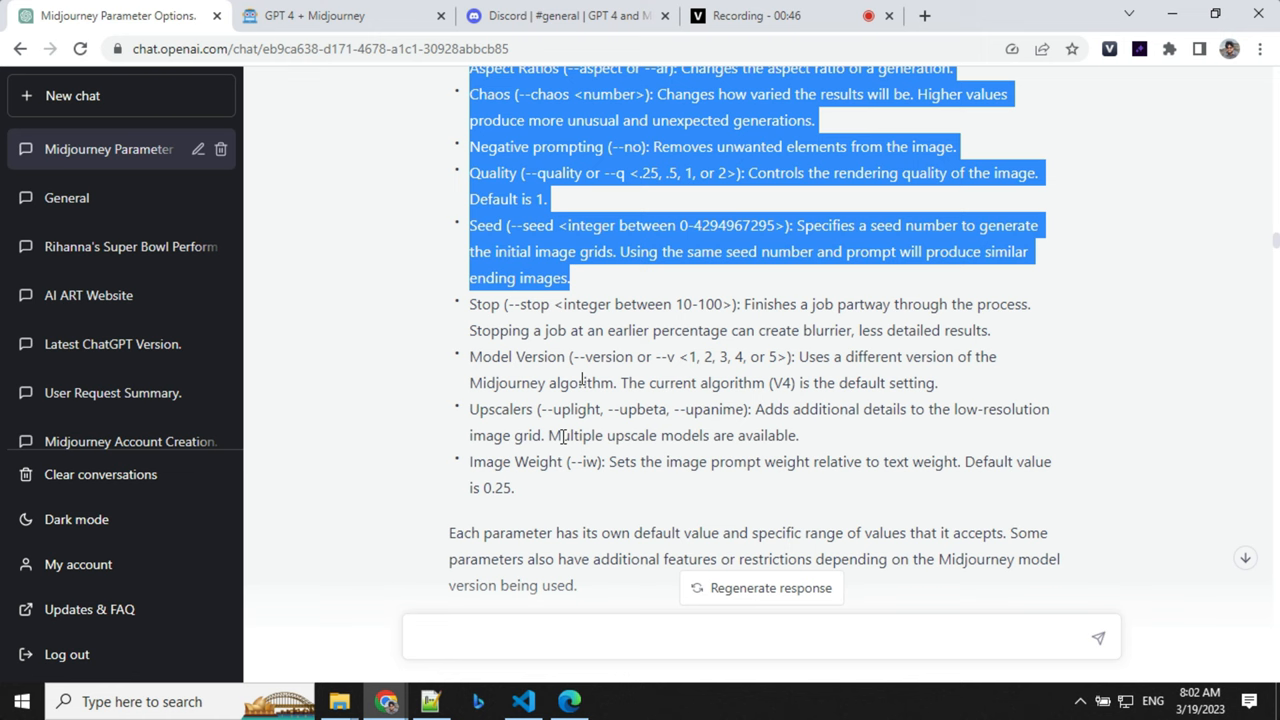
click(560, 492)
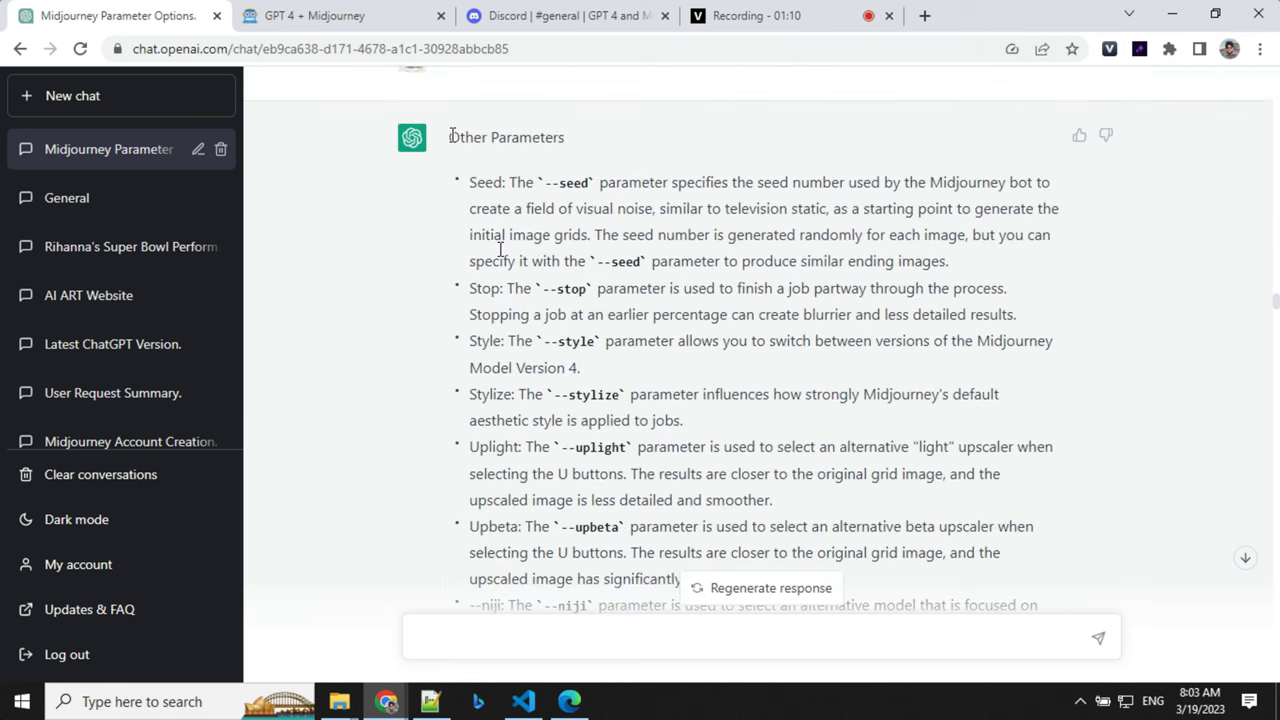
scroll(up, 3)
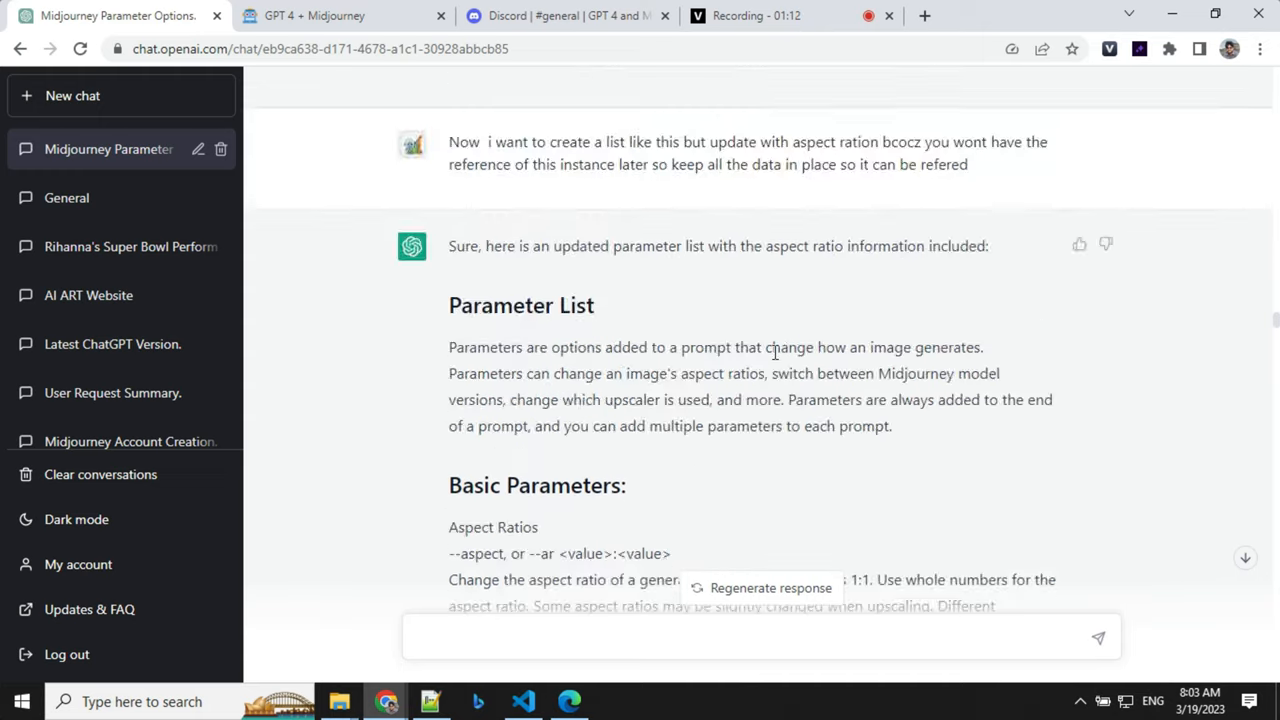
scroll(down, 3)
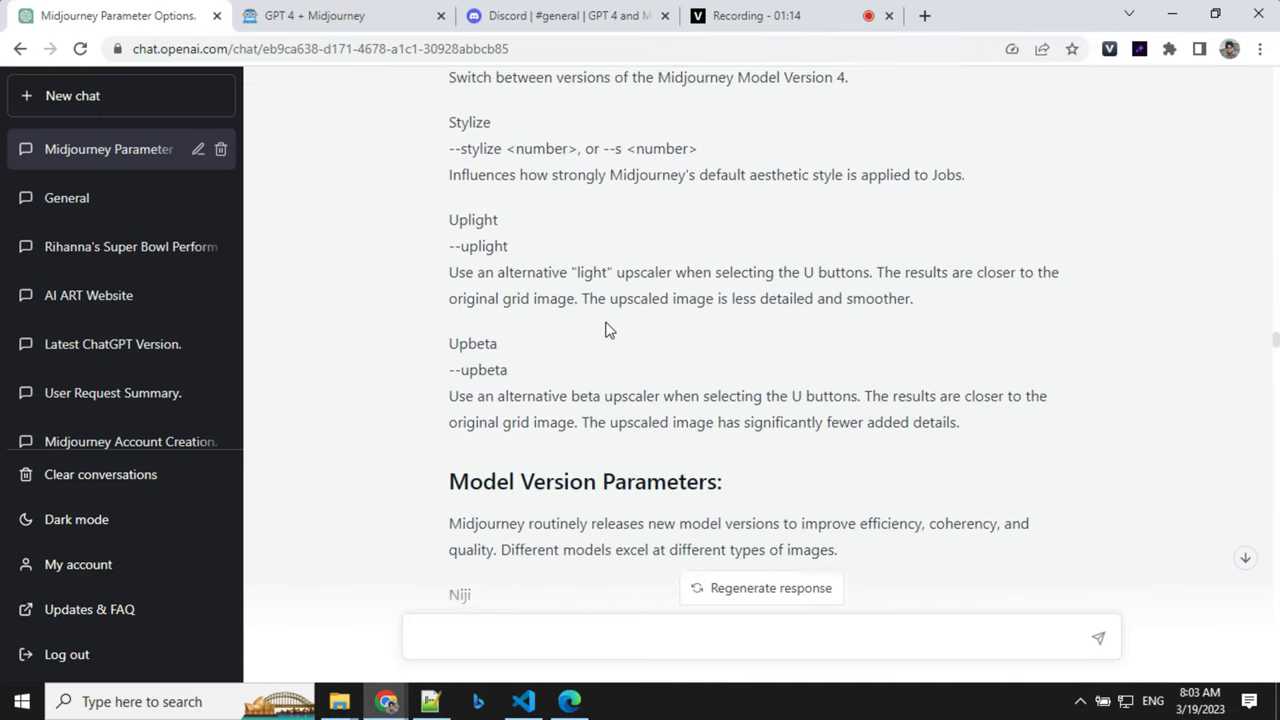
scroll(down, 3)
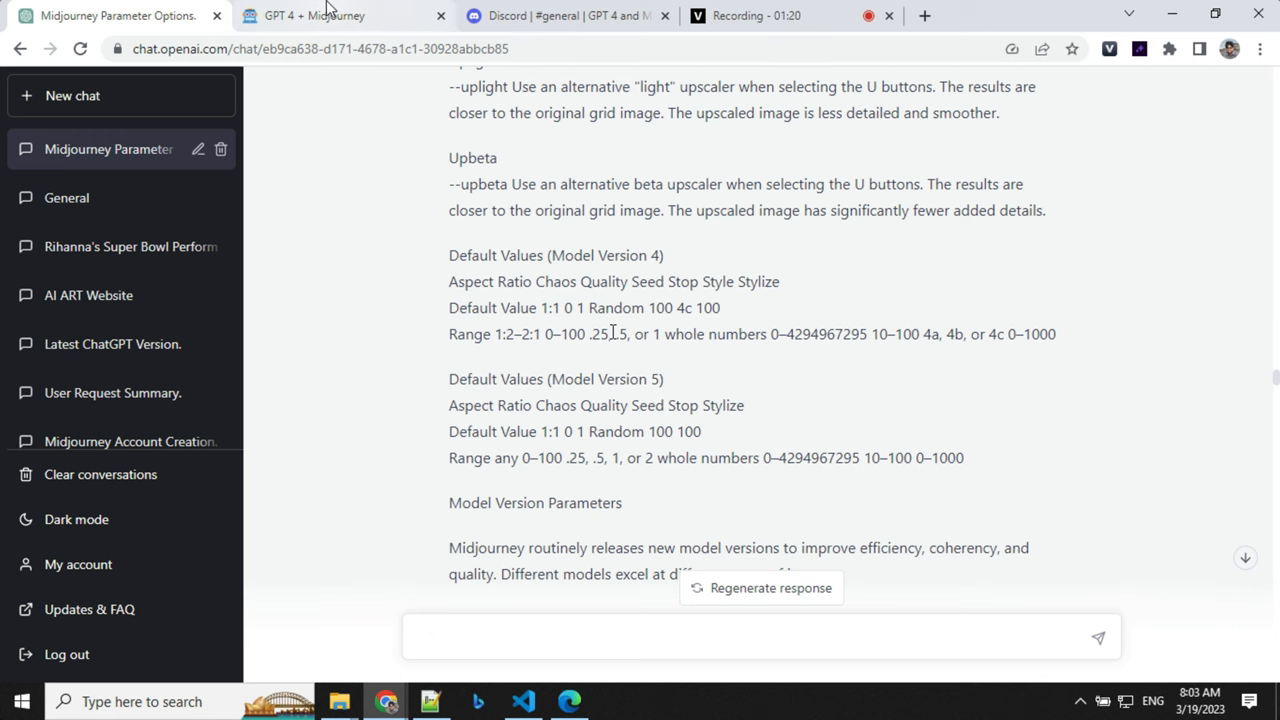
click(340, 16)
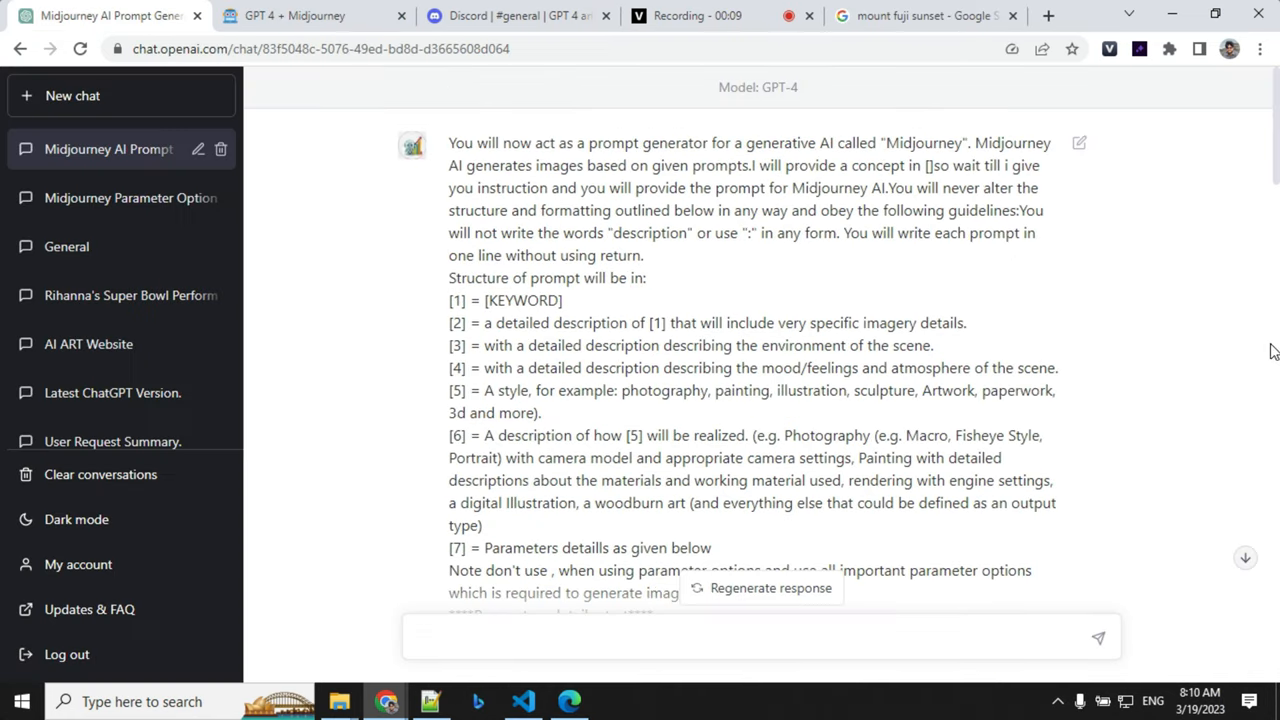
mouse_move(876, 300)
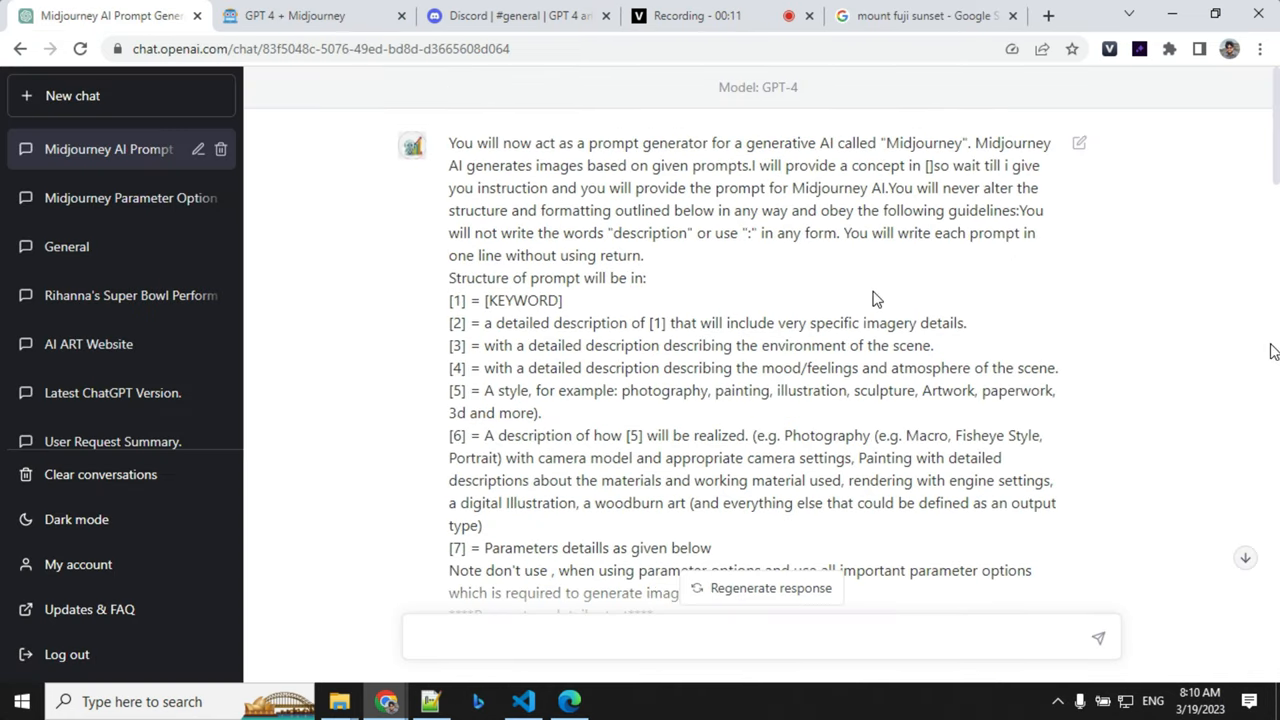
mouse_move(716, 96)
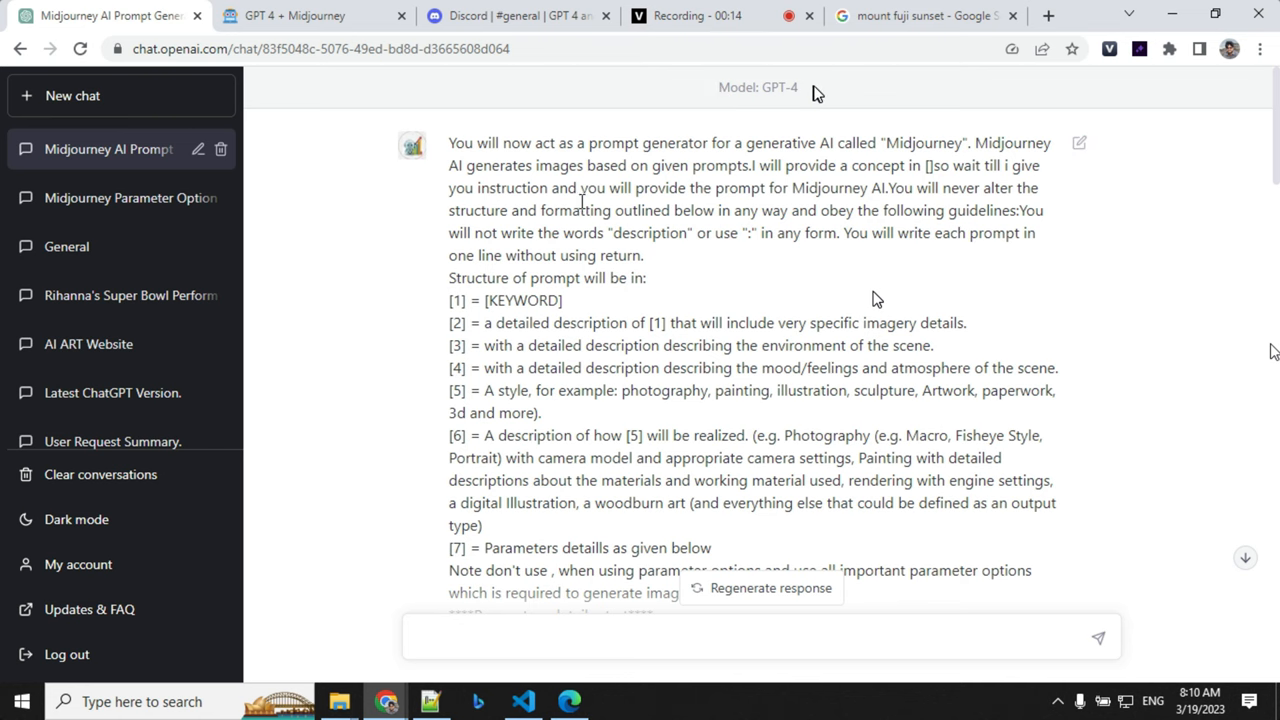
- Scroll down the prompt-generator chat past the anime girl prompts toward the message box
scroll(down, 3)
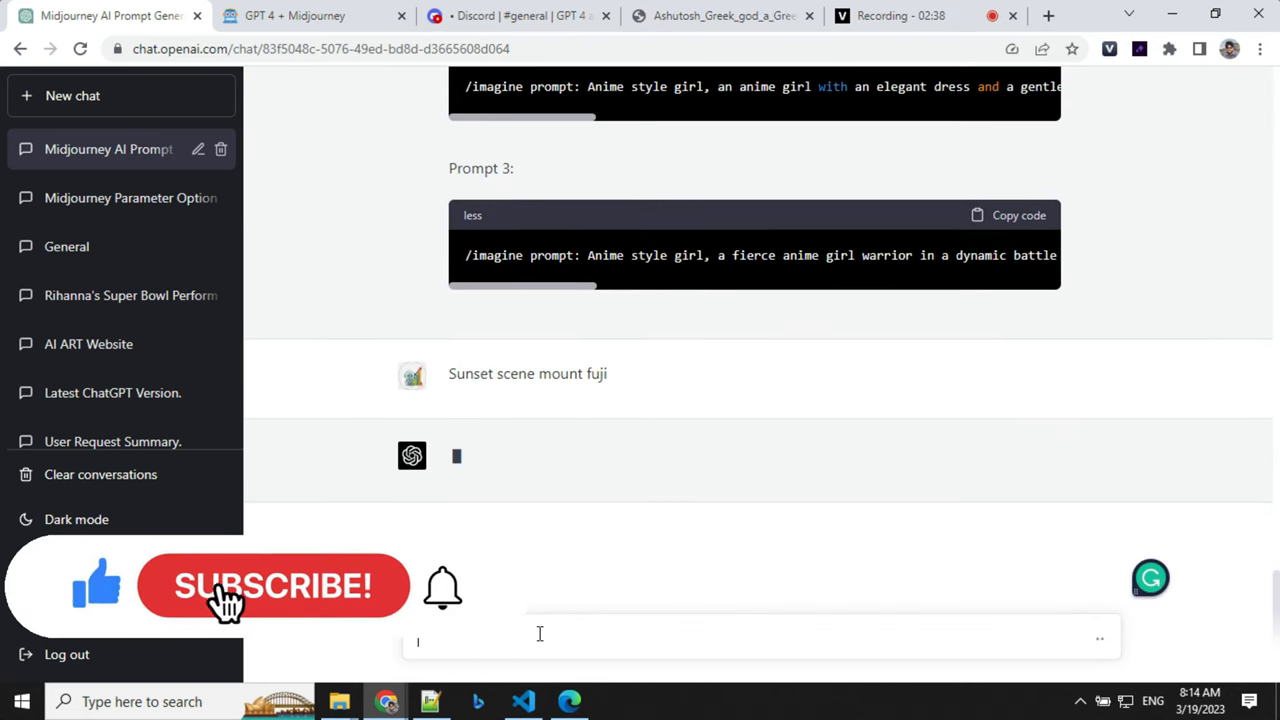
- Read the three generated Sunset scene Mount Fuji prompt code blocks in ChatGPT
scroll(up, 3)
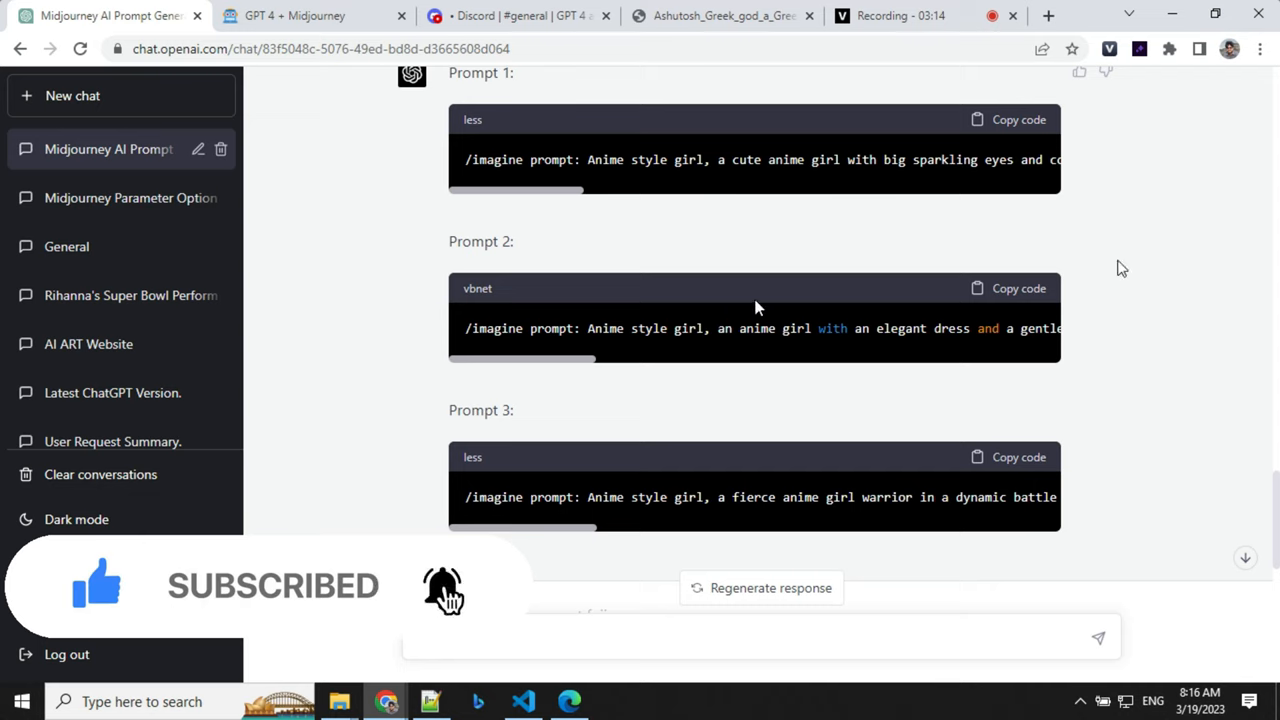
scroll(up, 3)
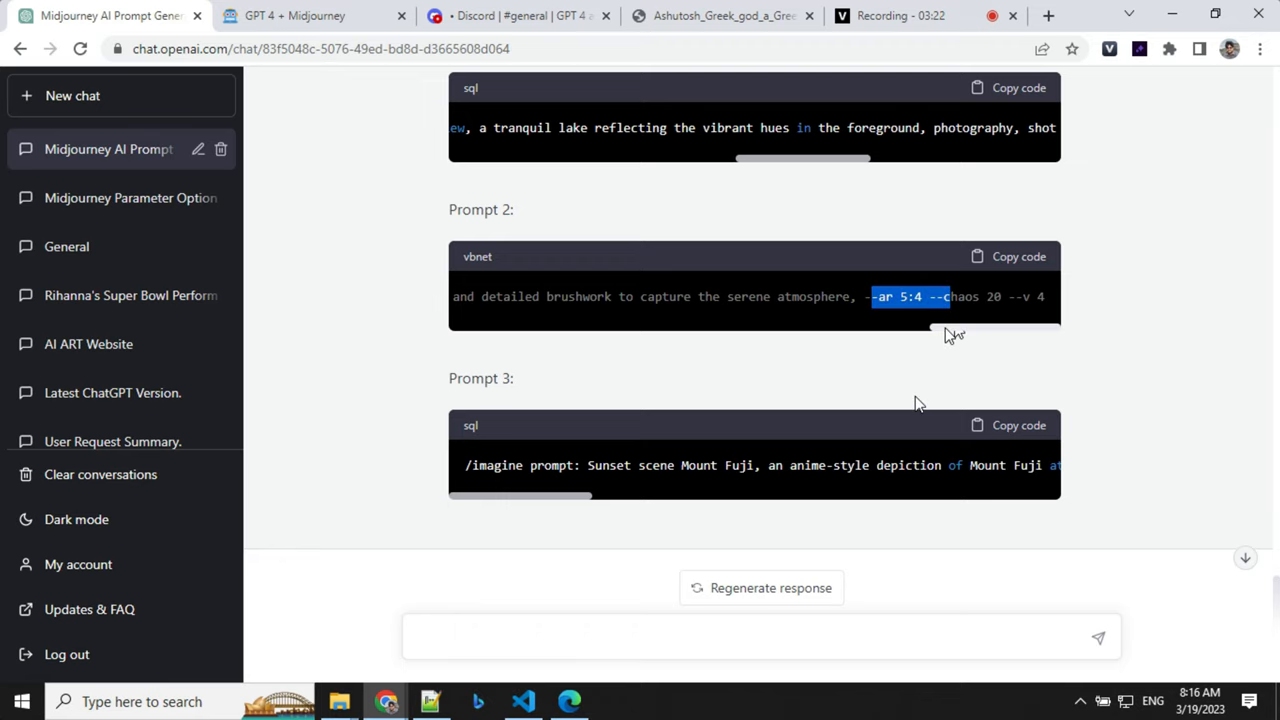
scroll(up, 3)
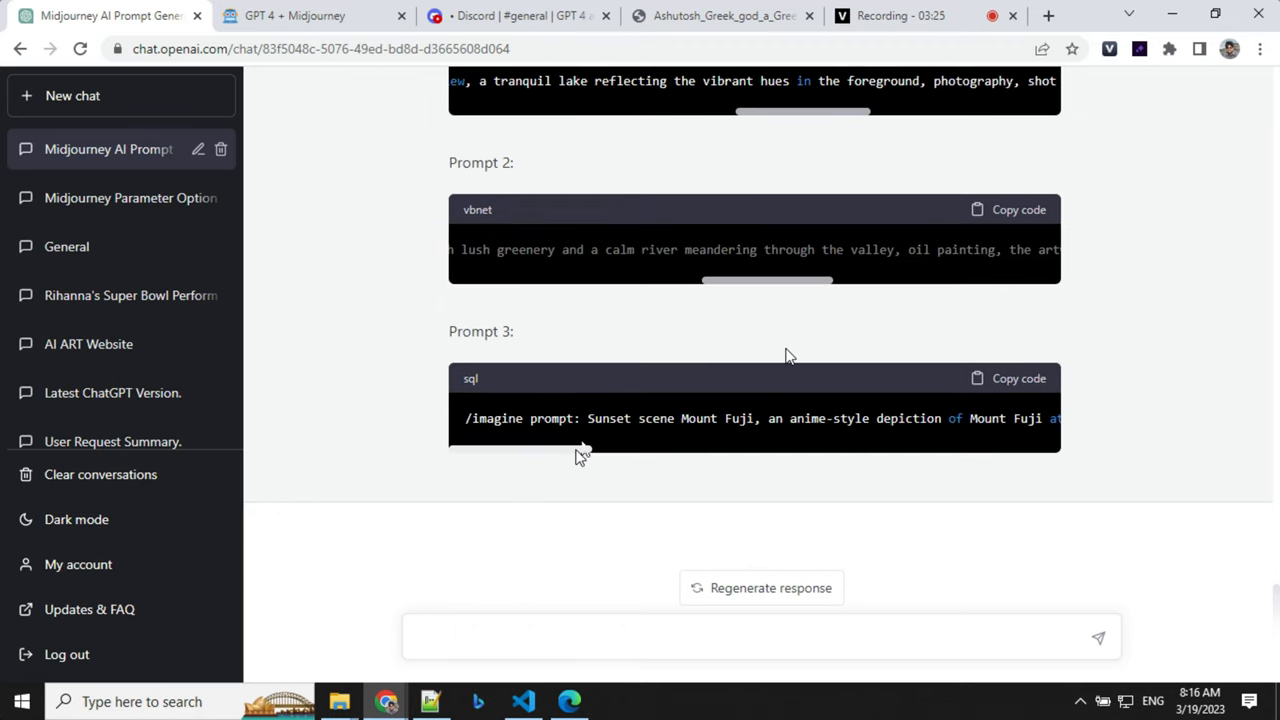
scroll(right, 3)
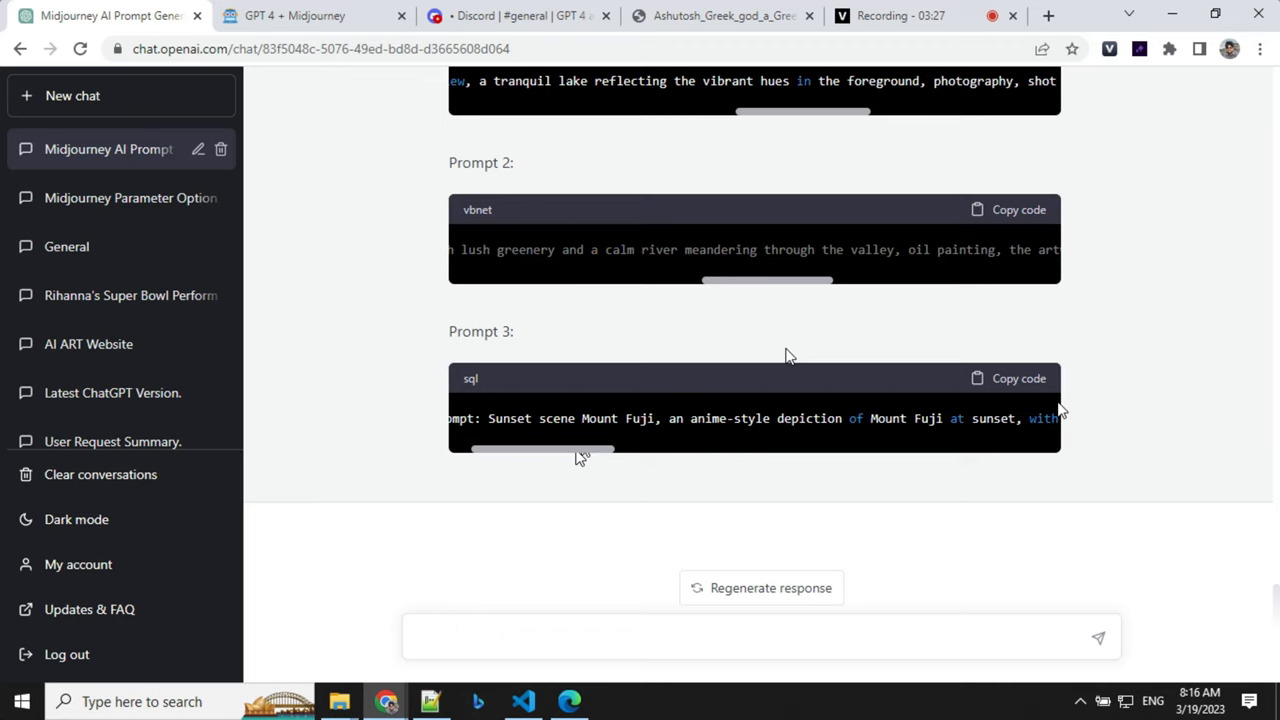
click(1020, 378)
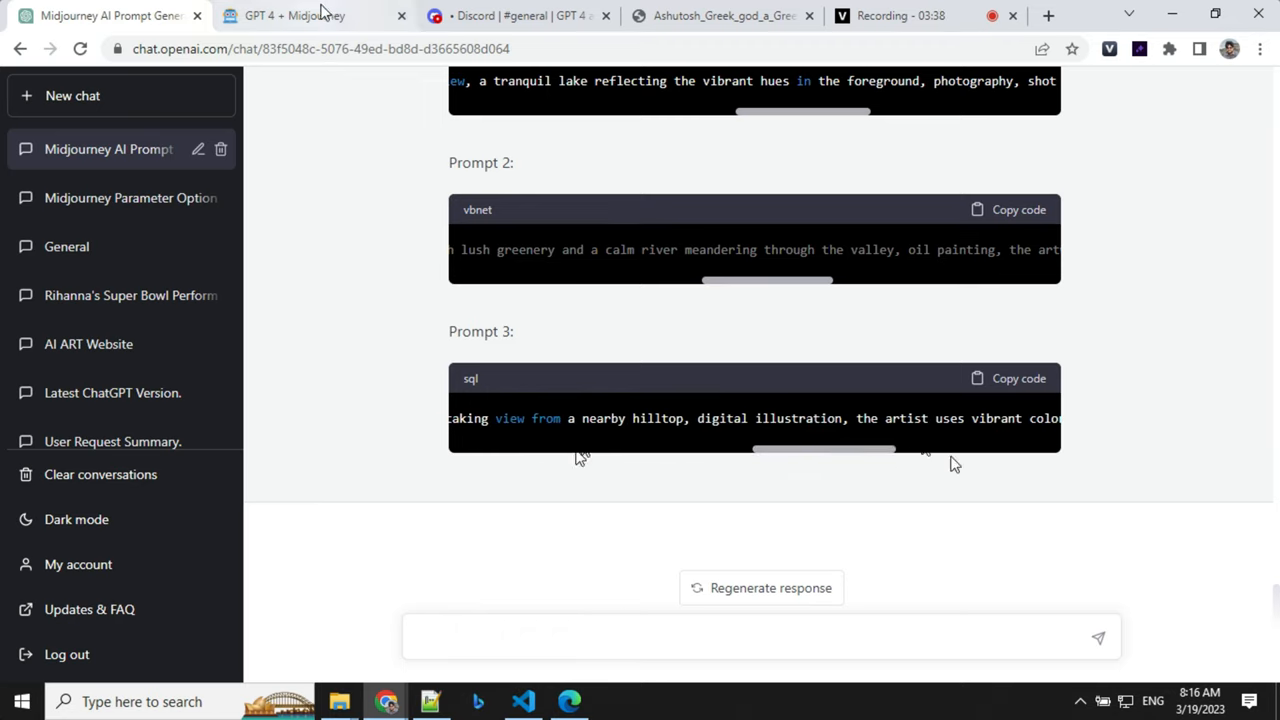
- Review Midjourney's Discord results and view the Mount Fuji lake reflection grid full size
click(516, 16)
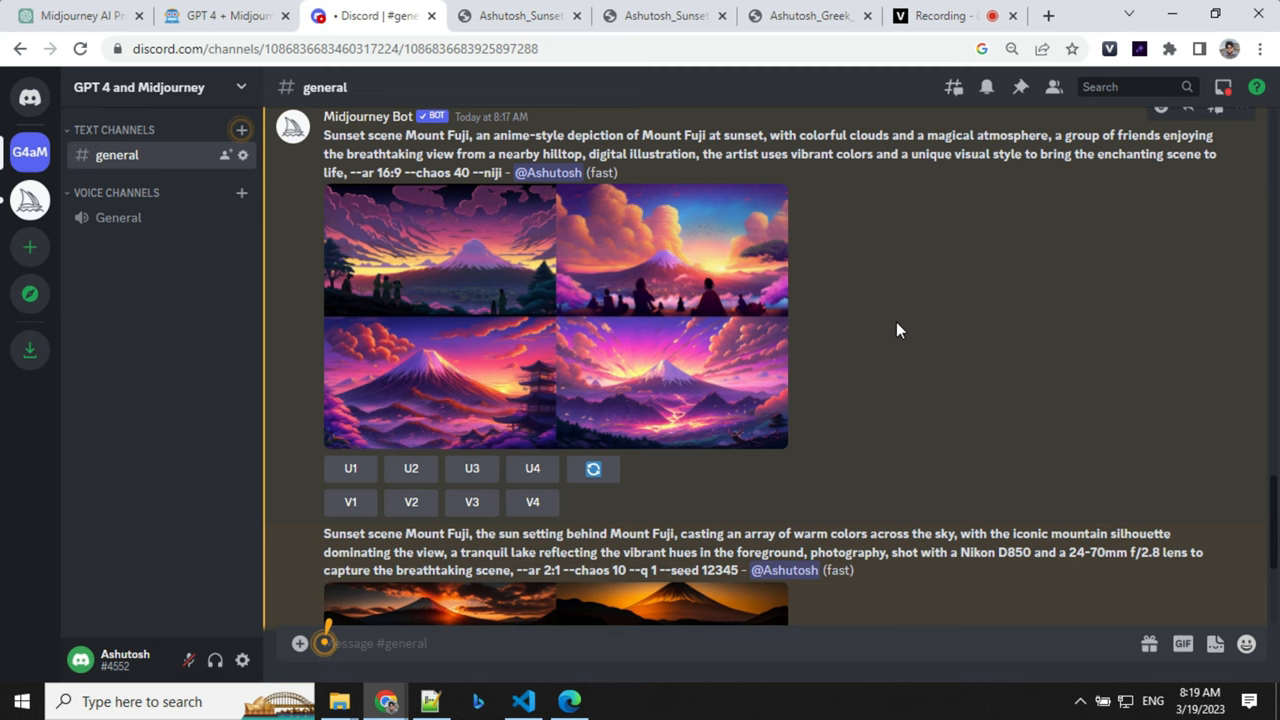
mouse_move(882, 322)
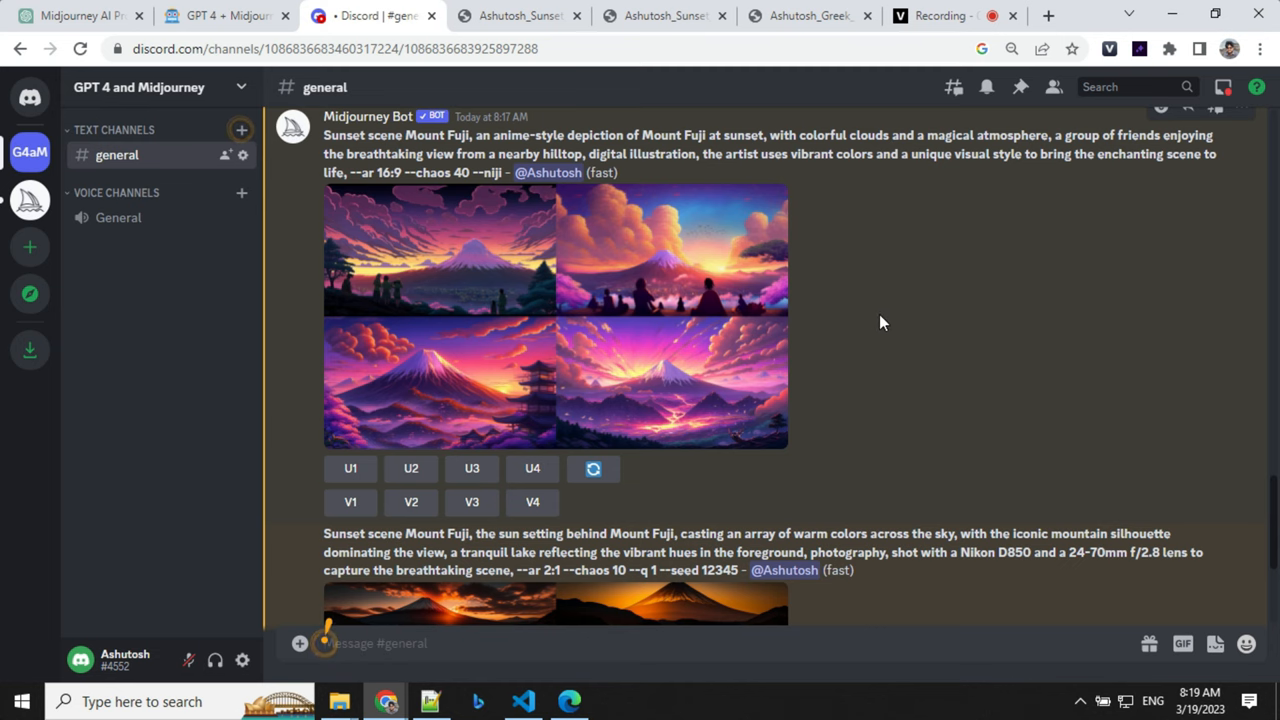
scroll(down, 3)
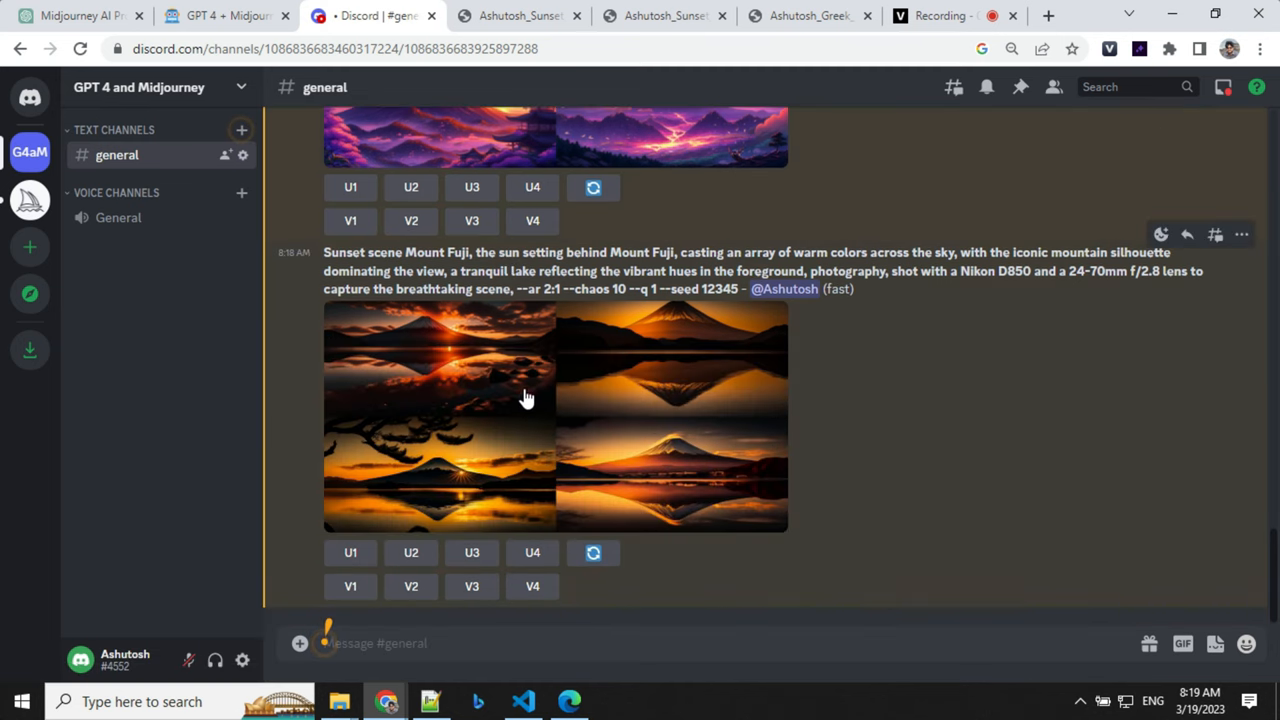
click(528, 398)
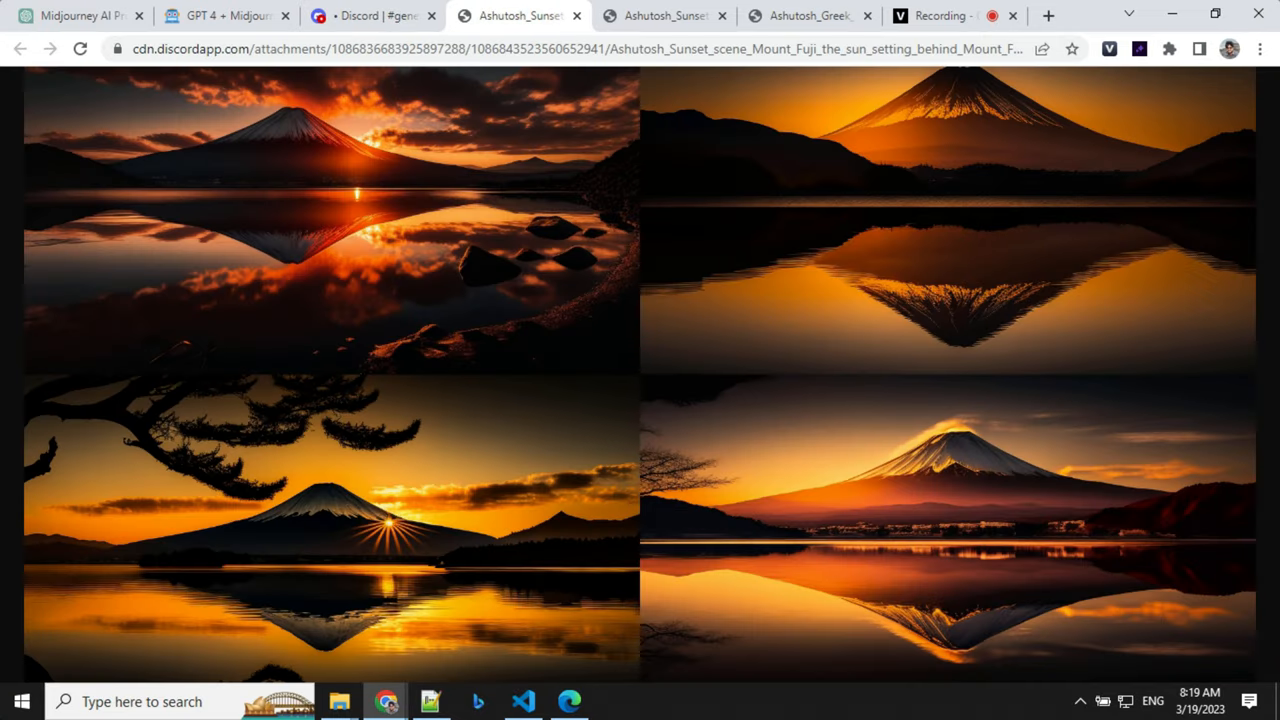
mouse_move(440, 270)
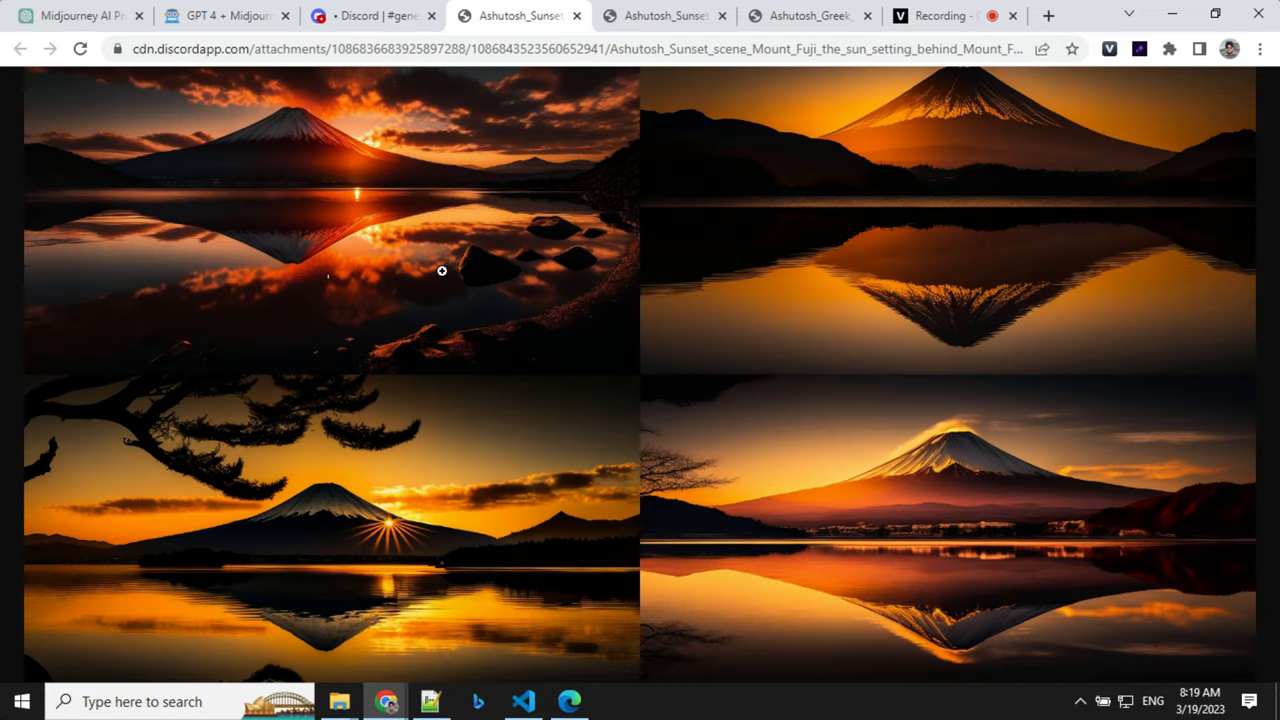
mouse_move(340, 268)
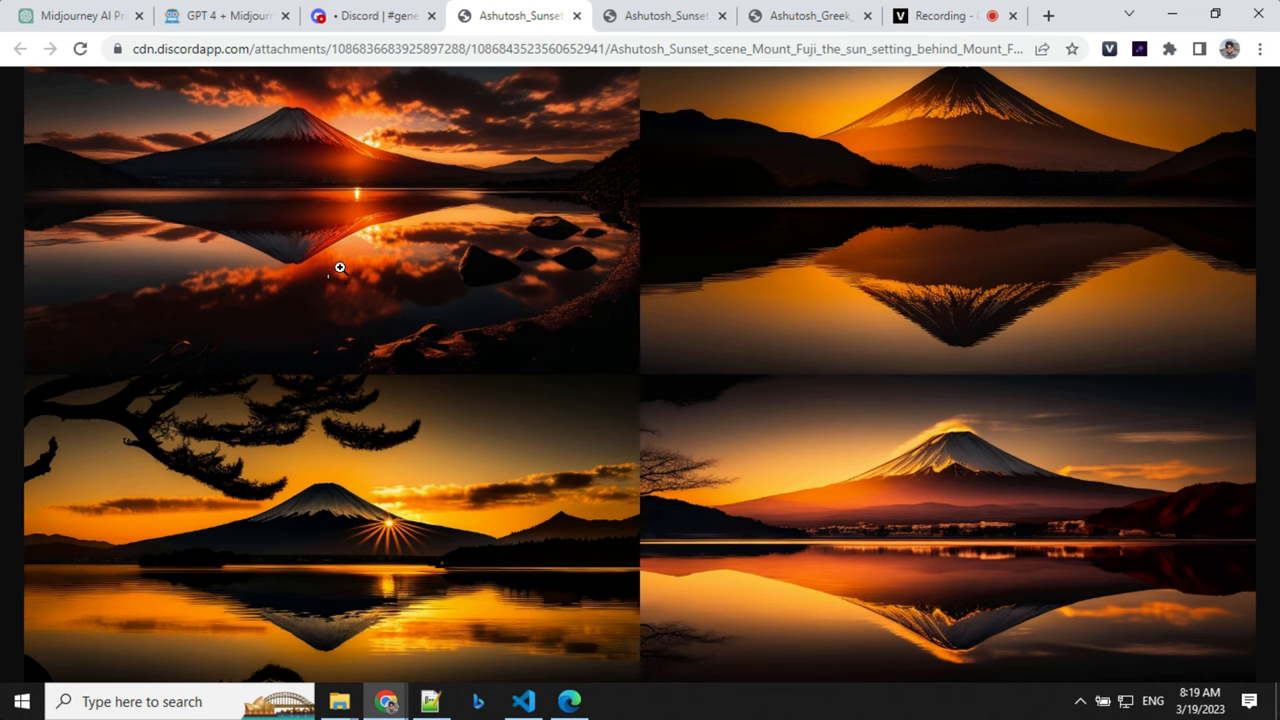
- View the anime-style Mount Fuji grid, then return to the ChatGPT portrait prompts
click(662, 16)
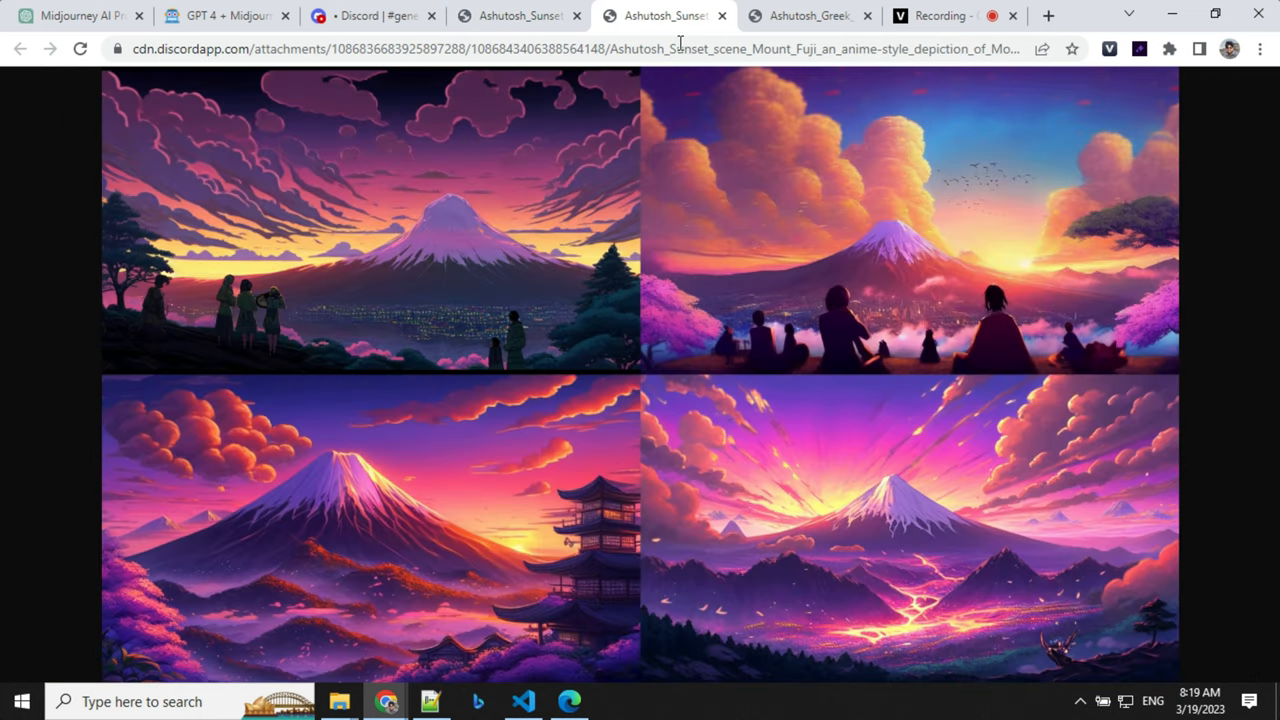
mouse_move(632, 380)
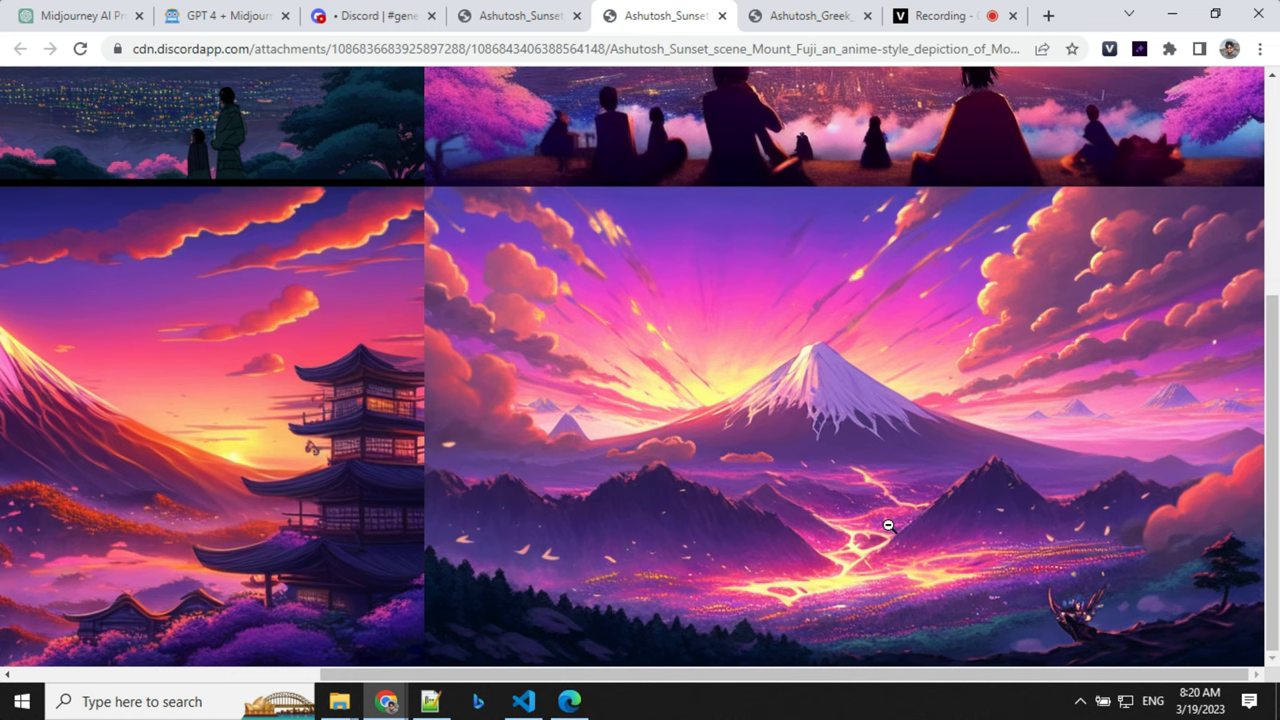
click(224, 16)
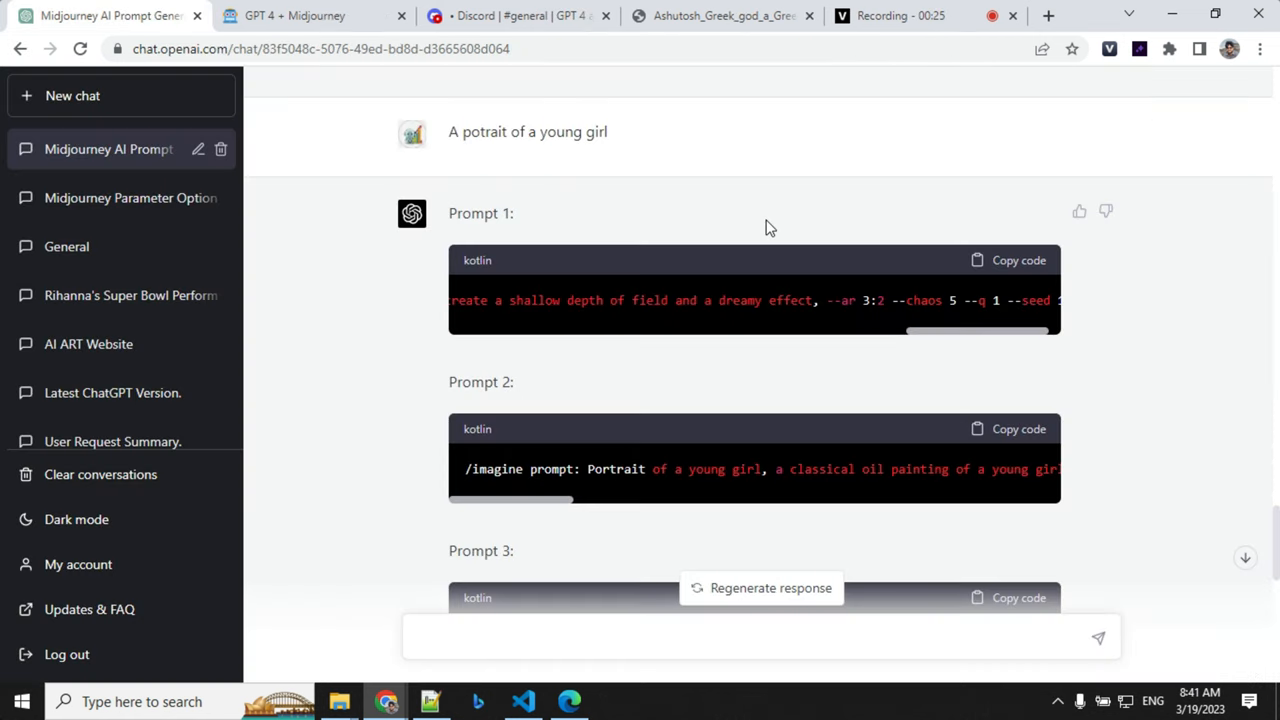
mouse_move(1140, 248)
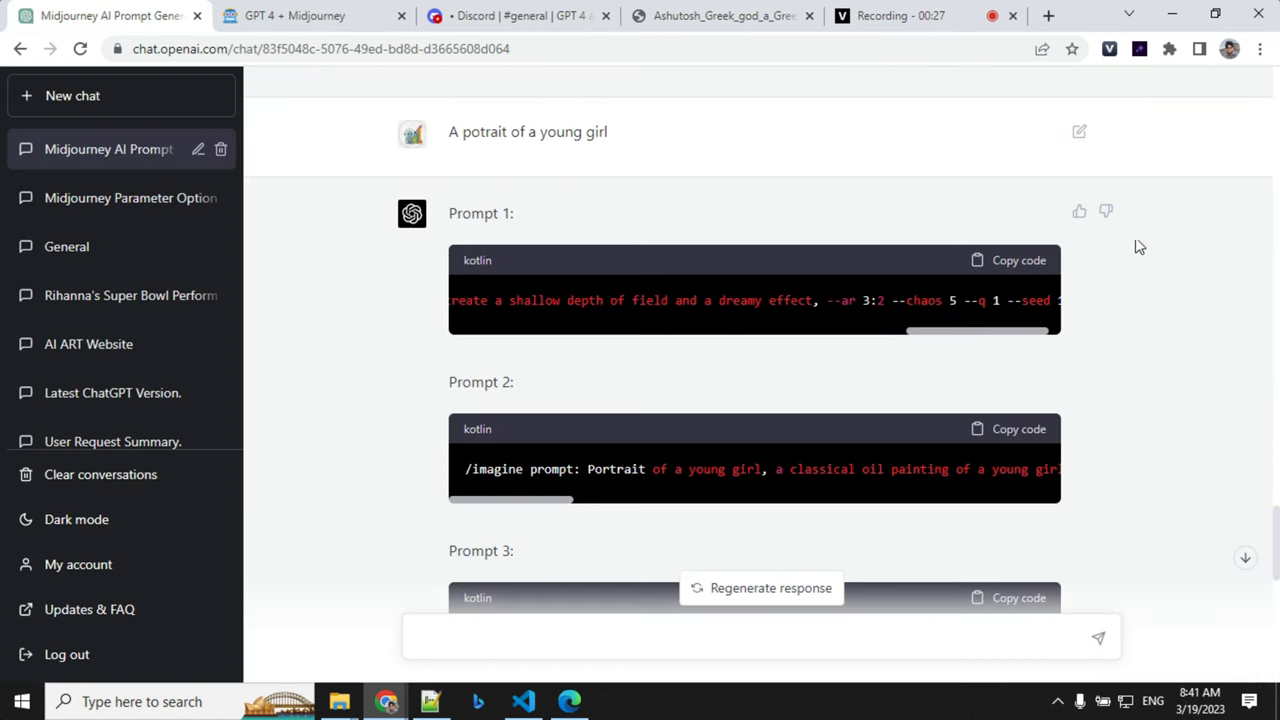
- Scroll down to the 'create a scene for a video game' prompts
scroll(down, 3)
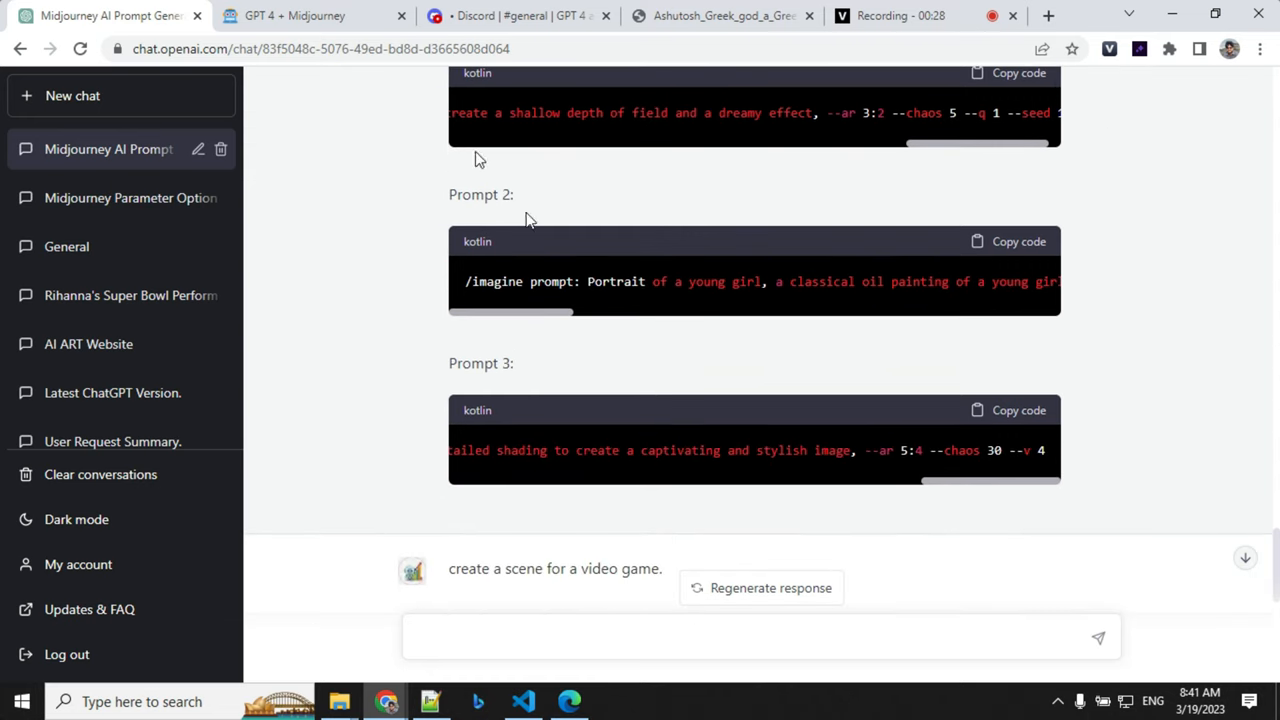
scroll(down, 3)
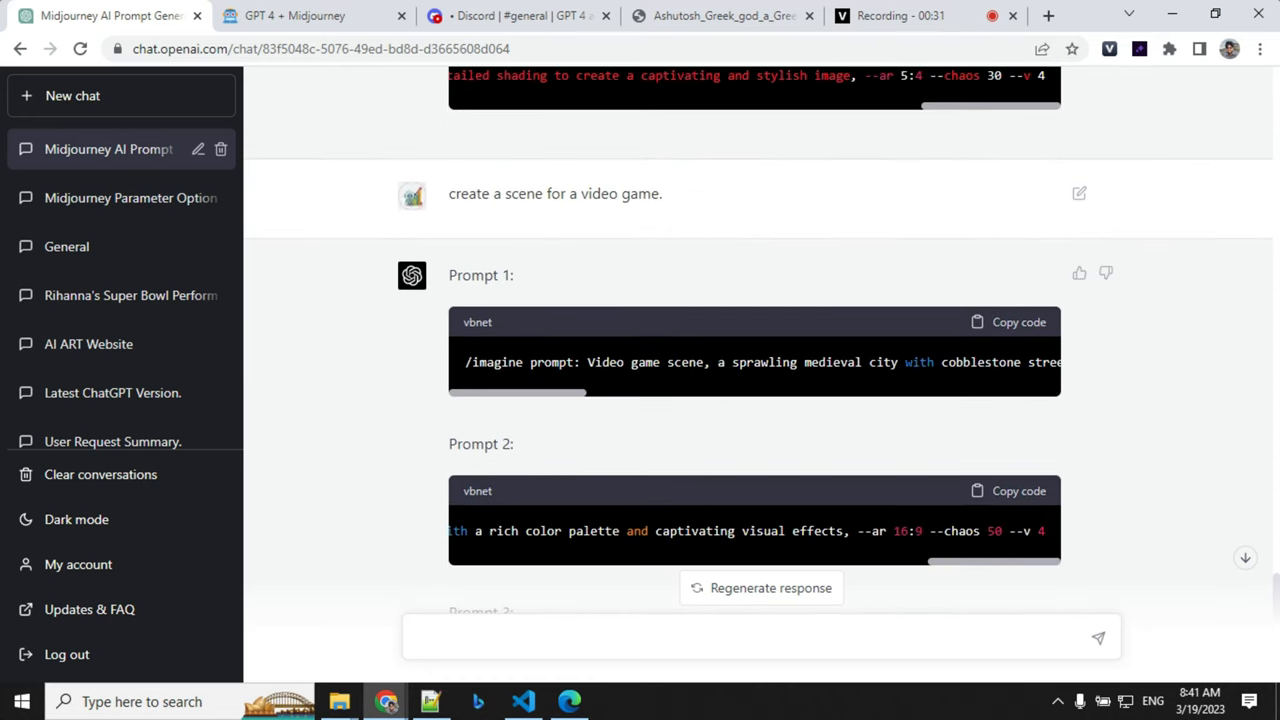
mouse_move(534, 320)
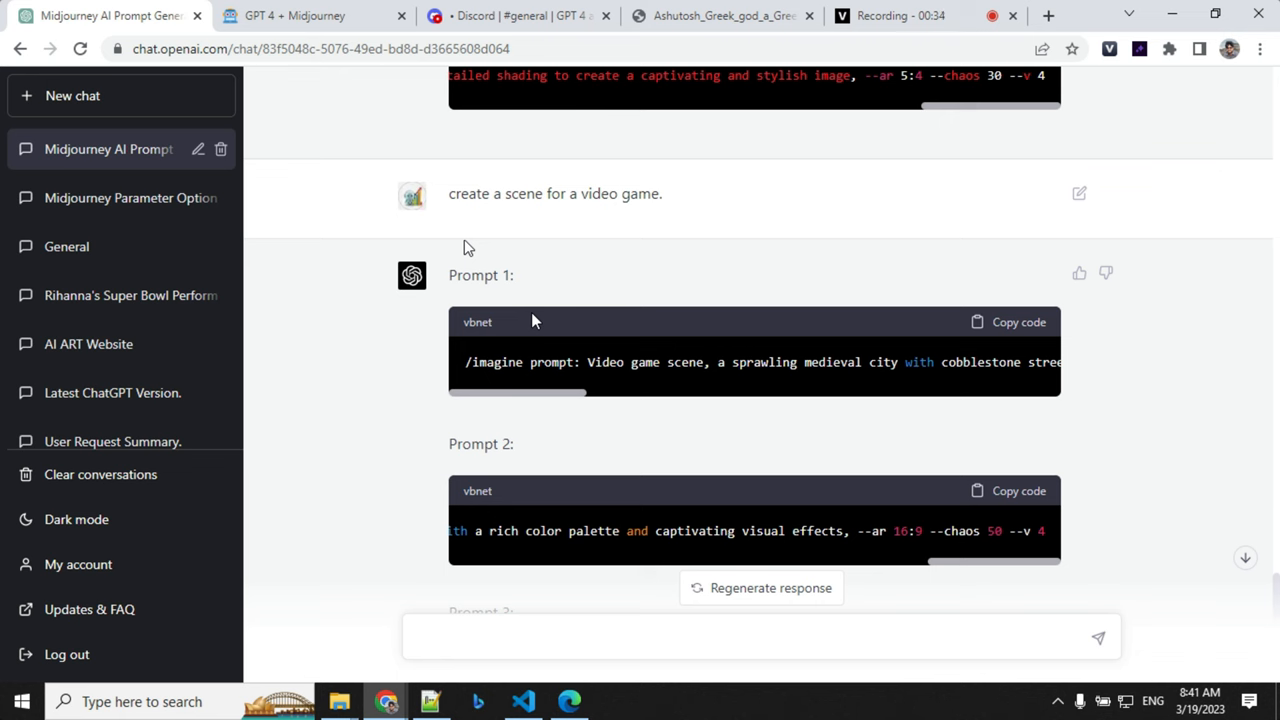
mouse_move(880, 32)
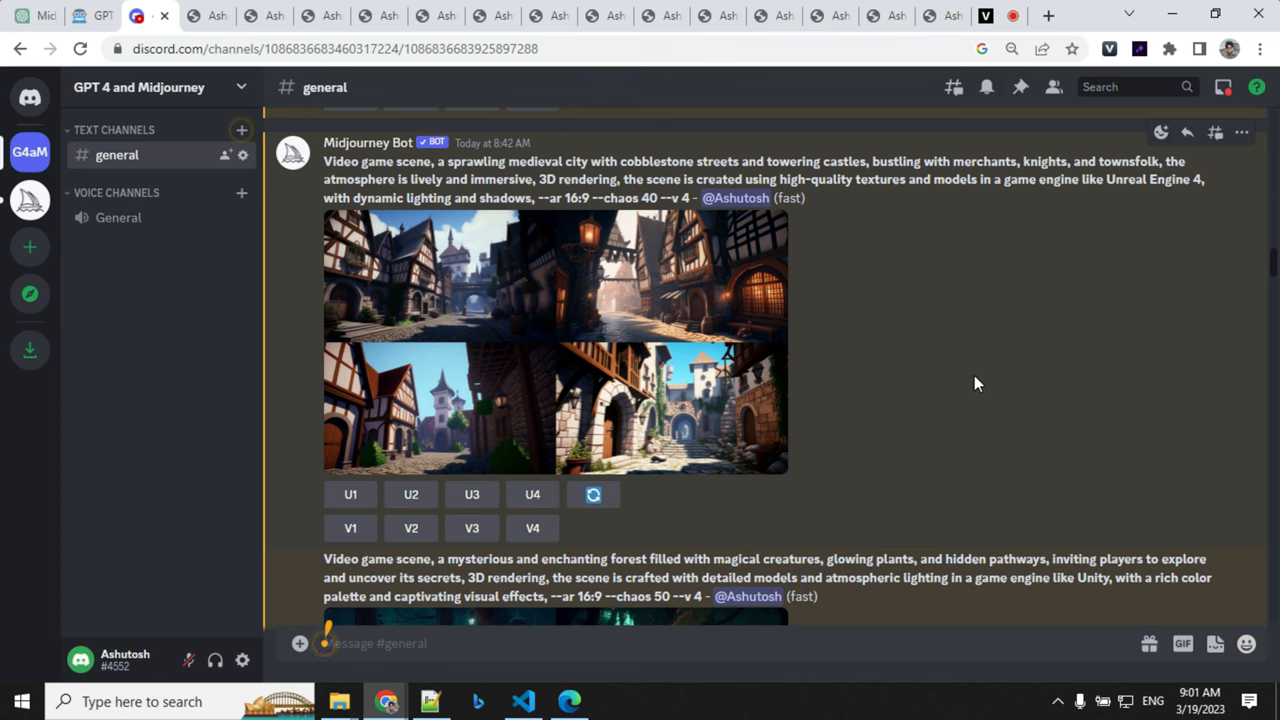
mouse_move(1124, 188)
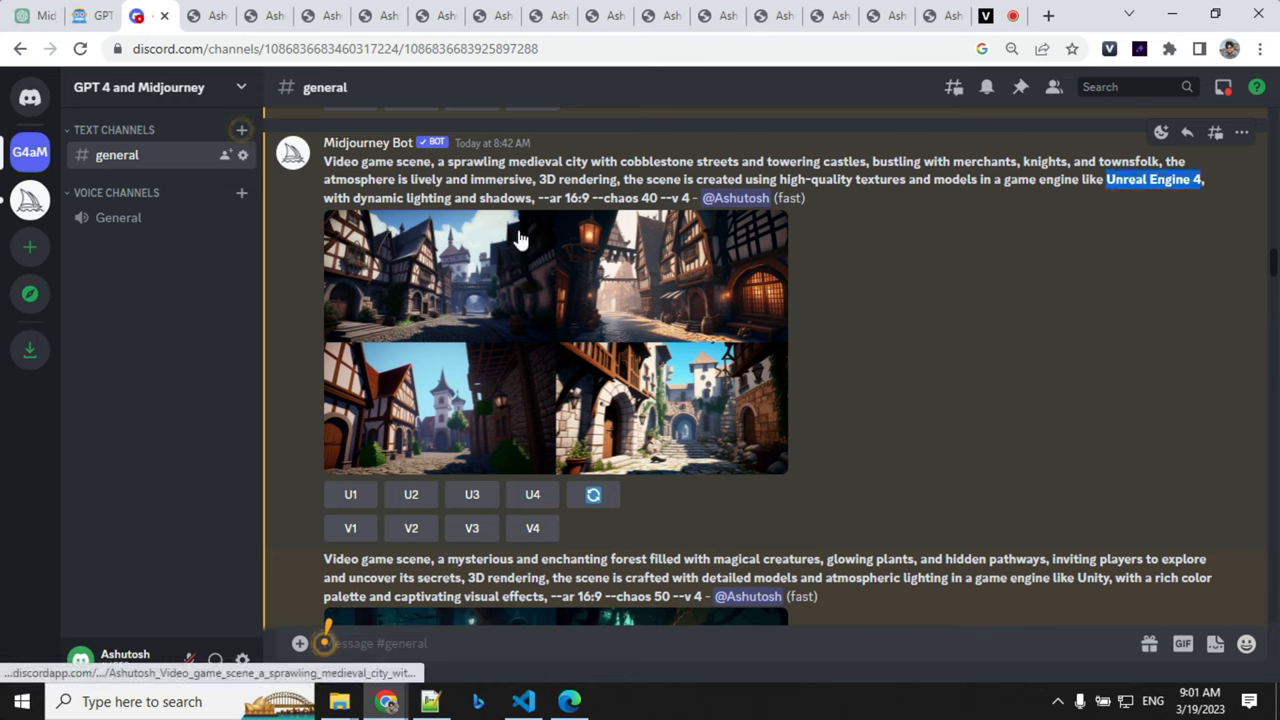
- Scroll through the medieval city, enchanted forest and cyberpunk cityscape grids in #general
scroll(down, 3)
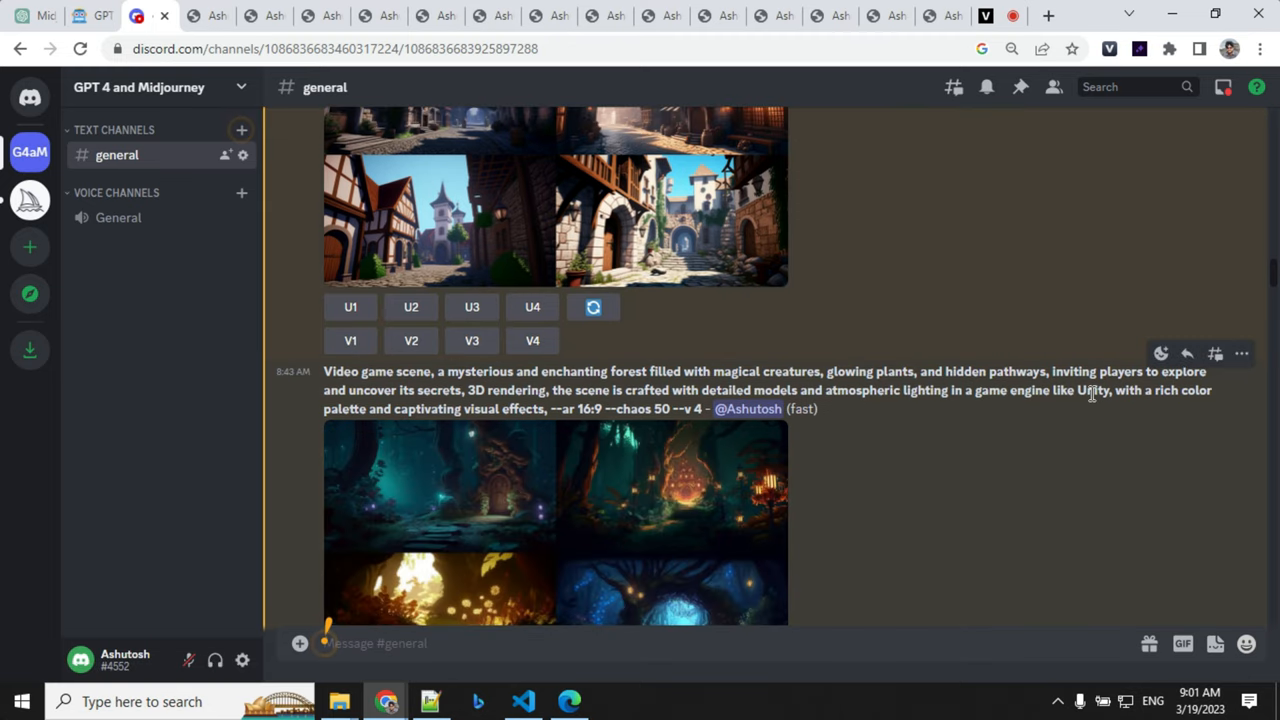
scroll(down, 3)
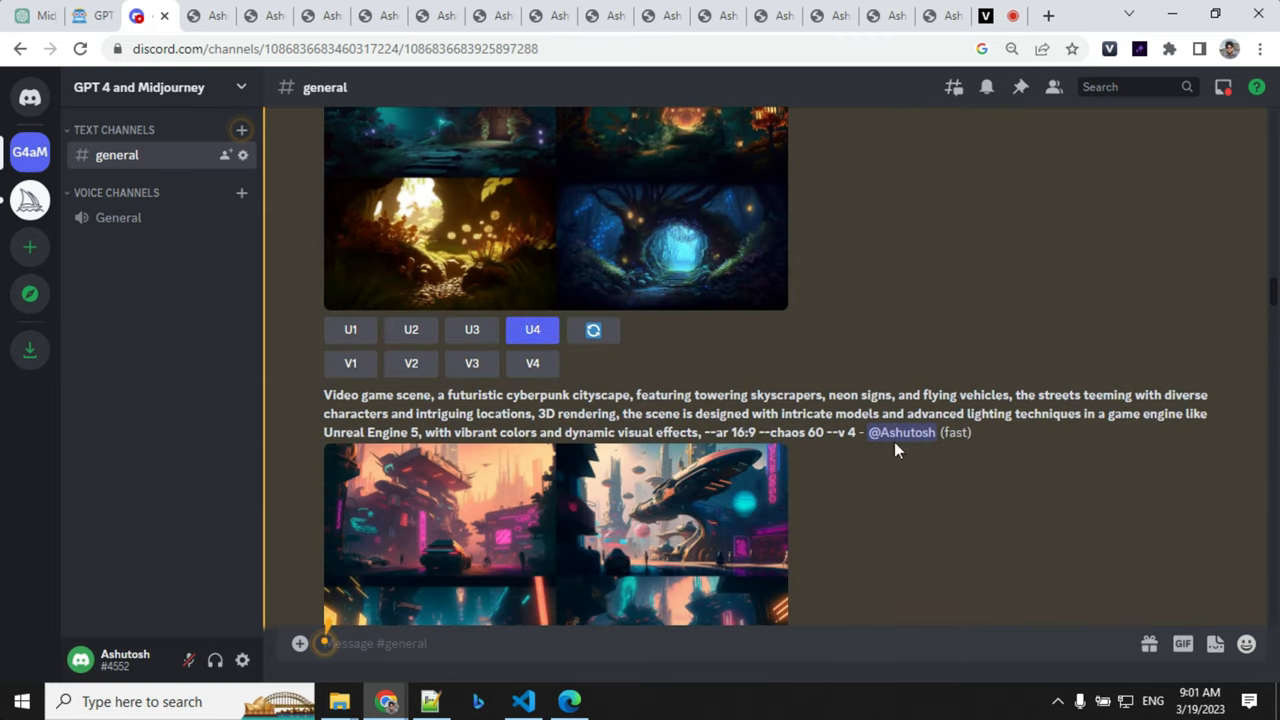
scroll(down, 3)
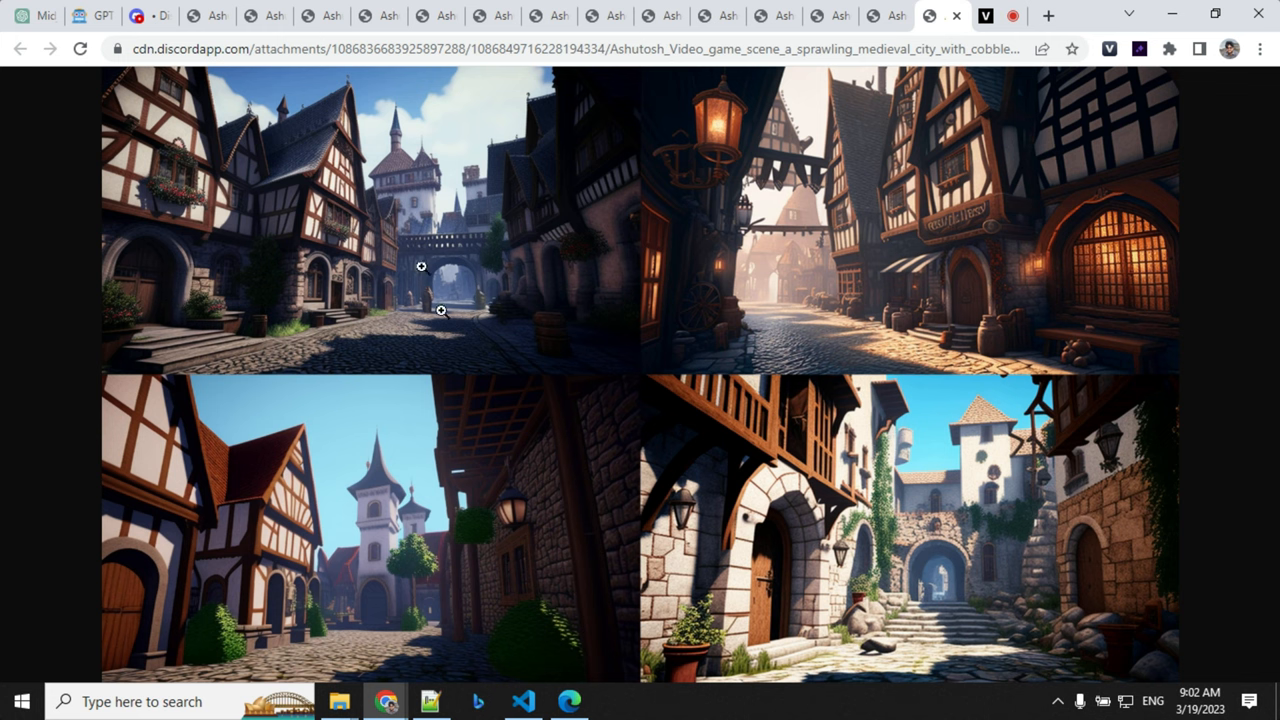
mouse_move(588, 328)
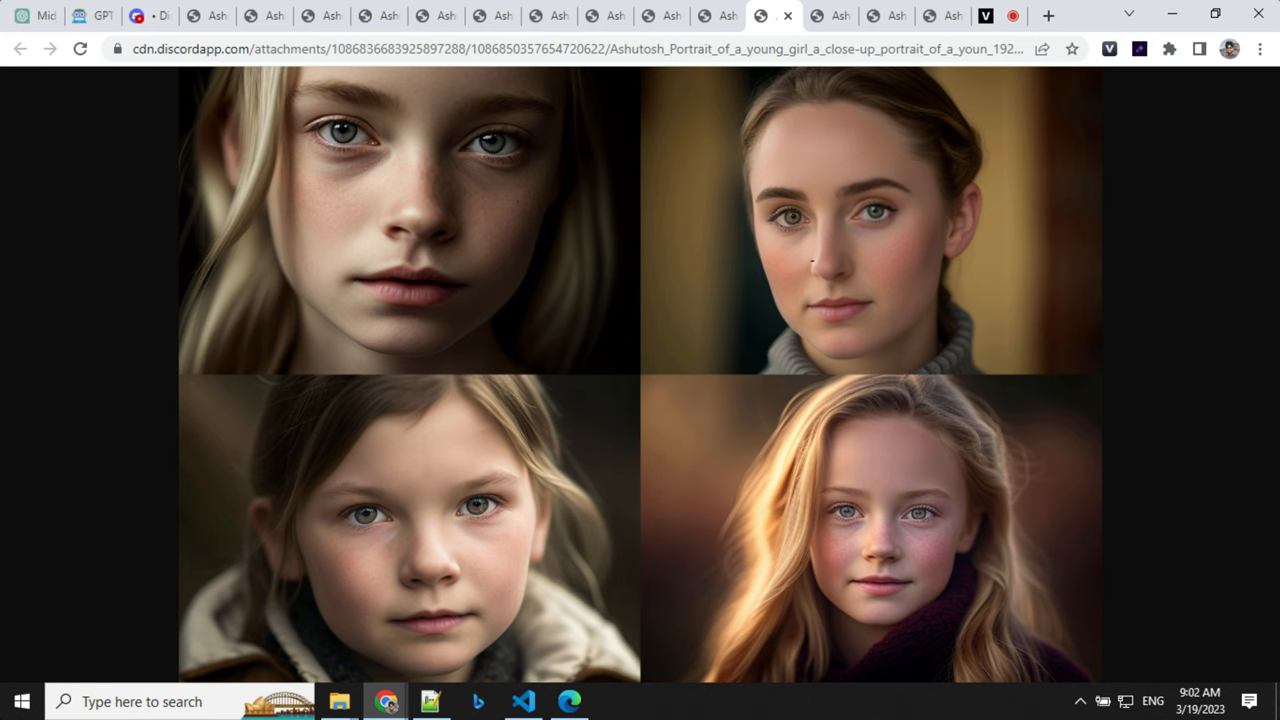
mouse_move(796, 272)
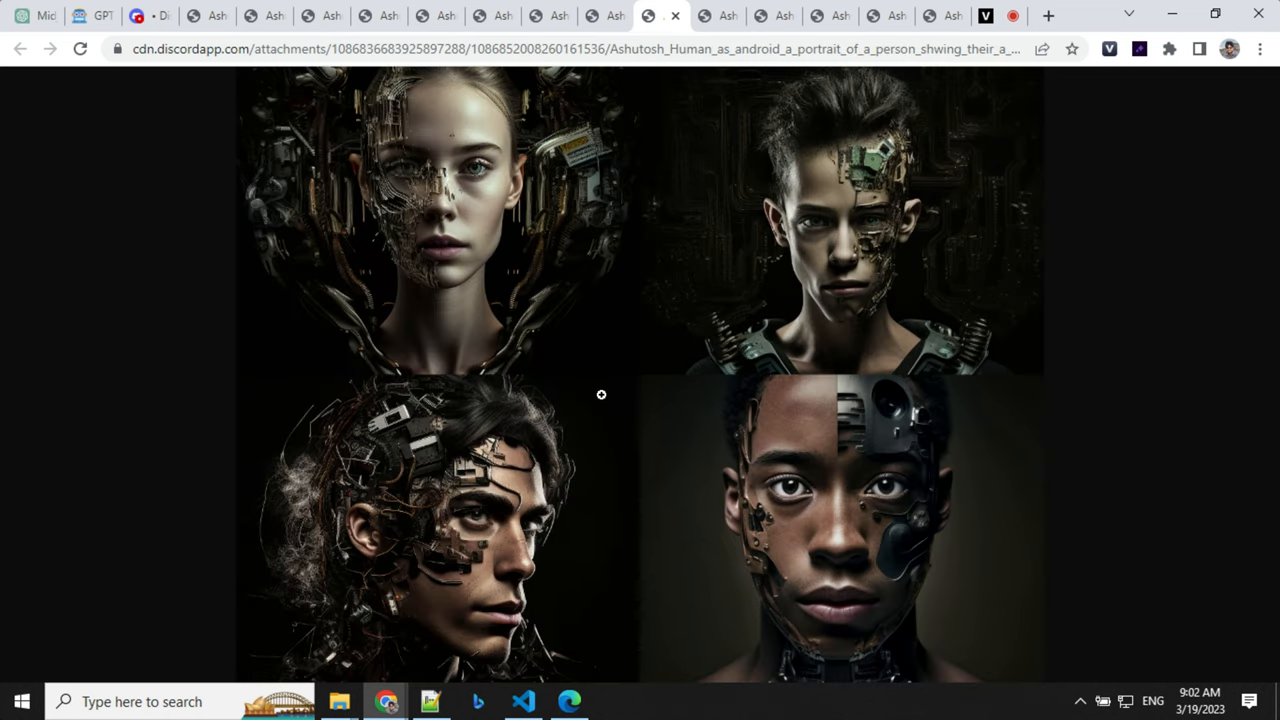
mouse_move(504, 440)
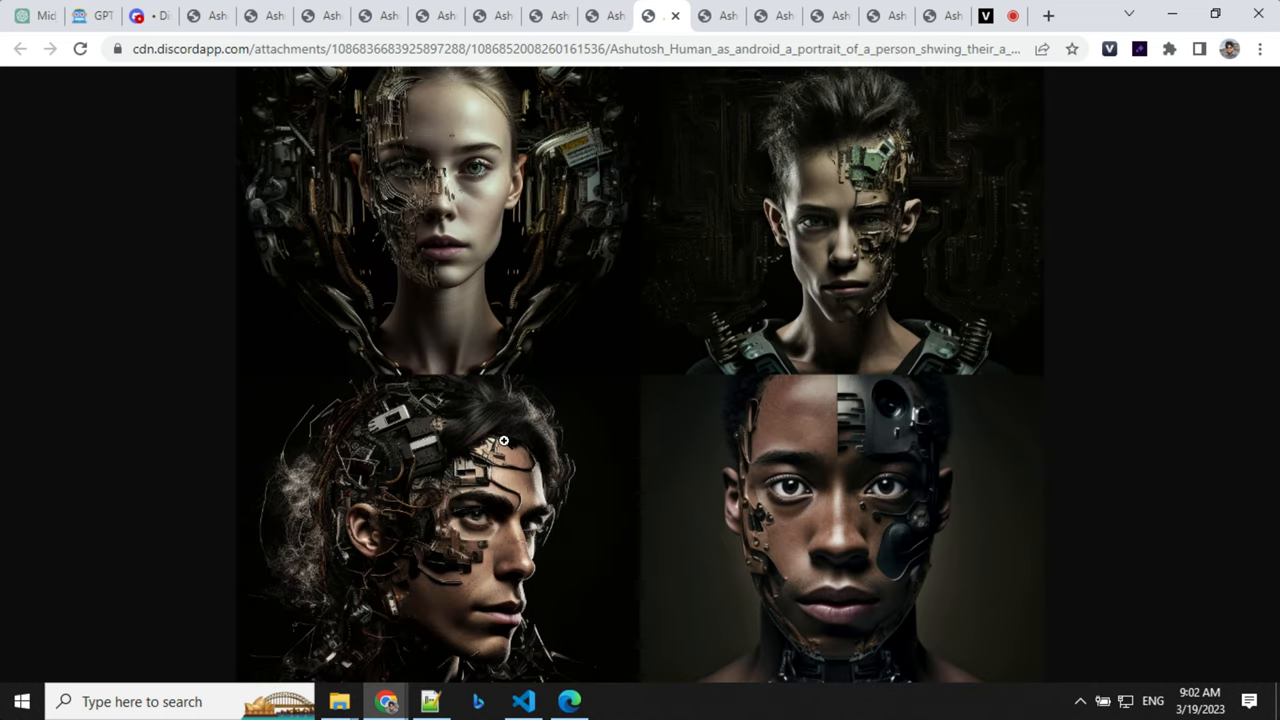
mouse_move(468, 472)
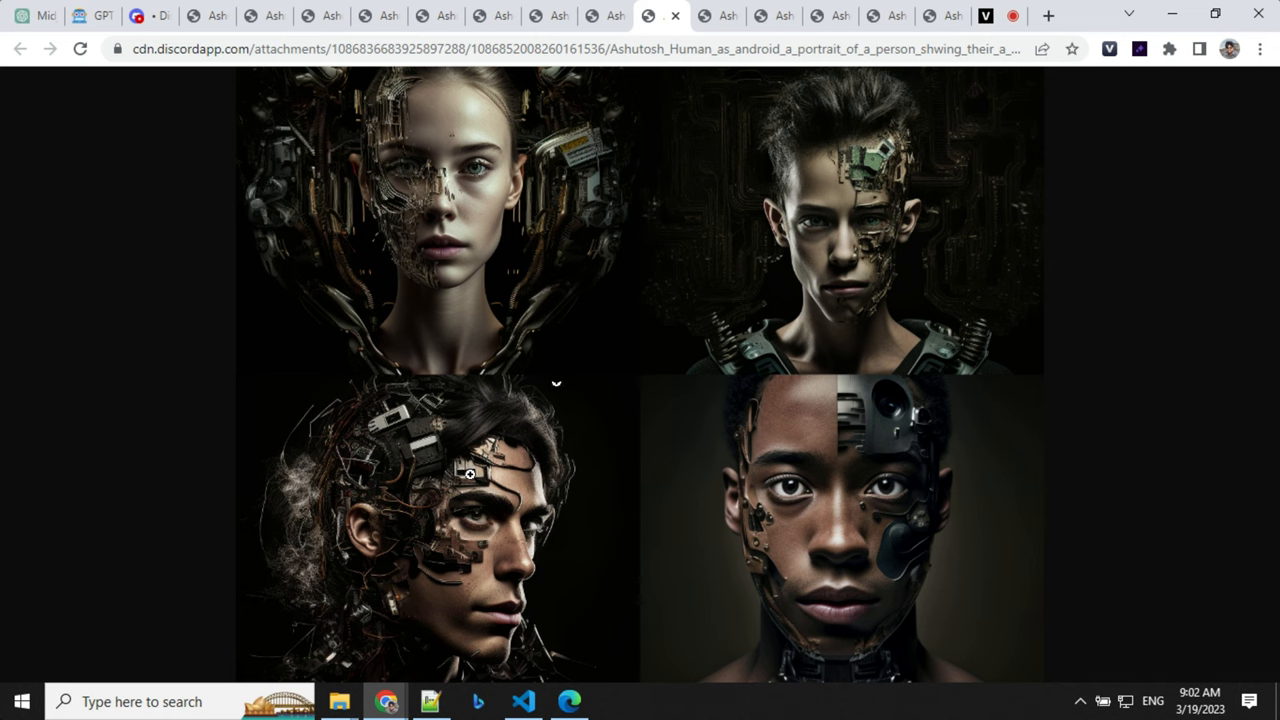
- View the enchanted forest game image, then the Mount Fuji sunset image full size
scroll(down, 3)
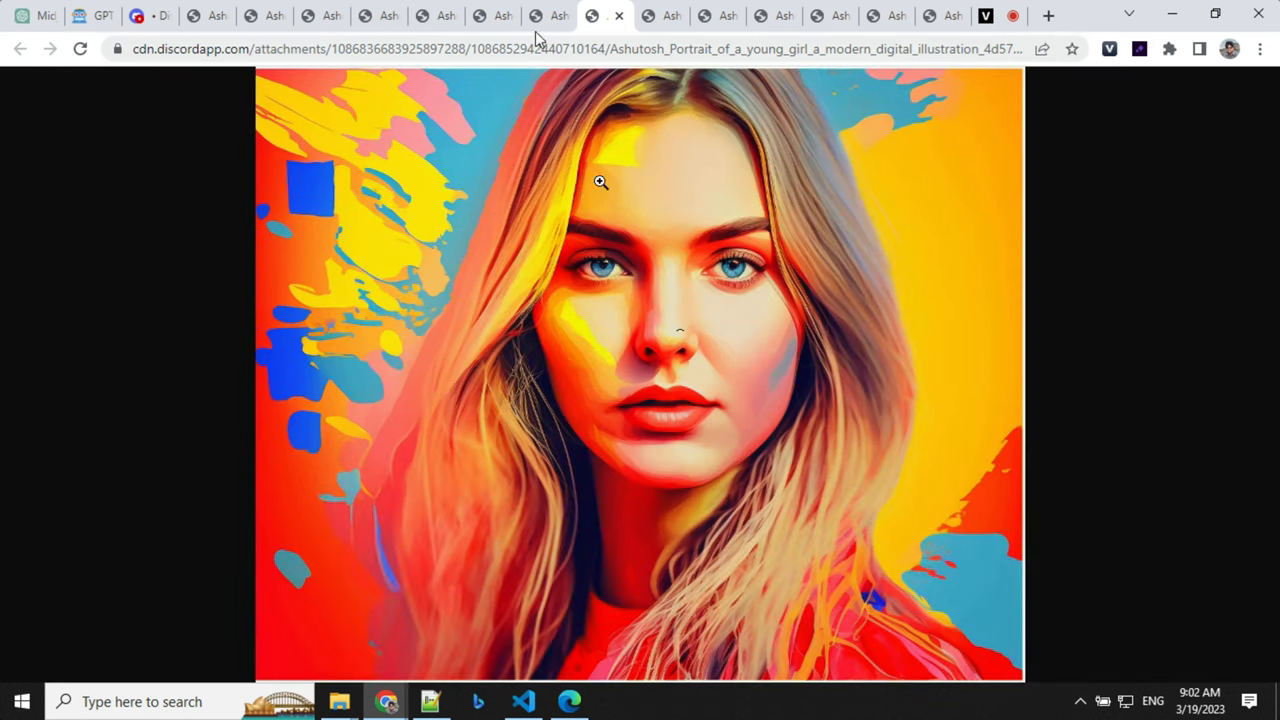
click(492, 16)
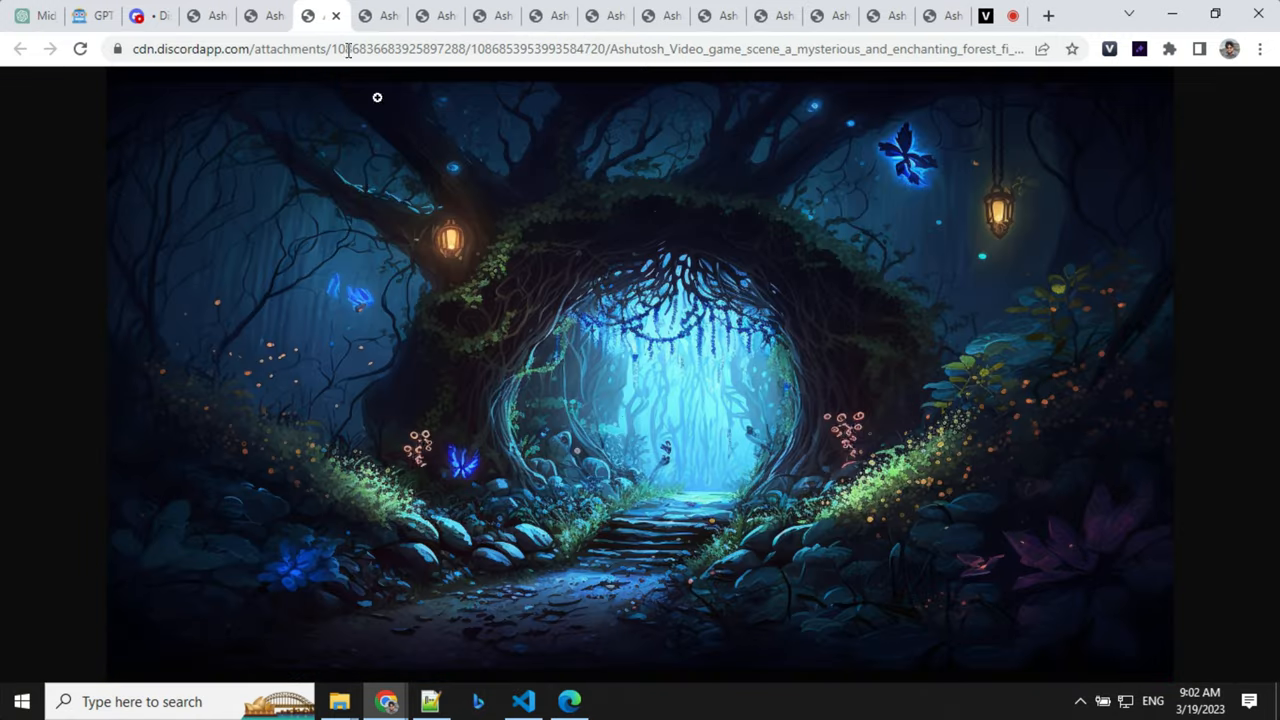
click(264, 16)
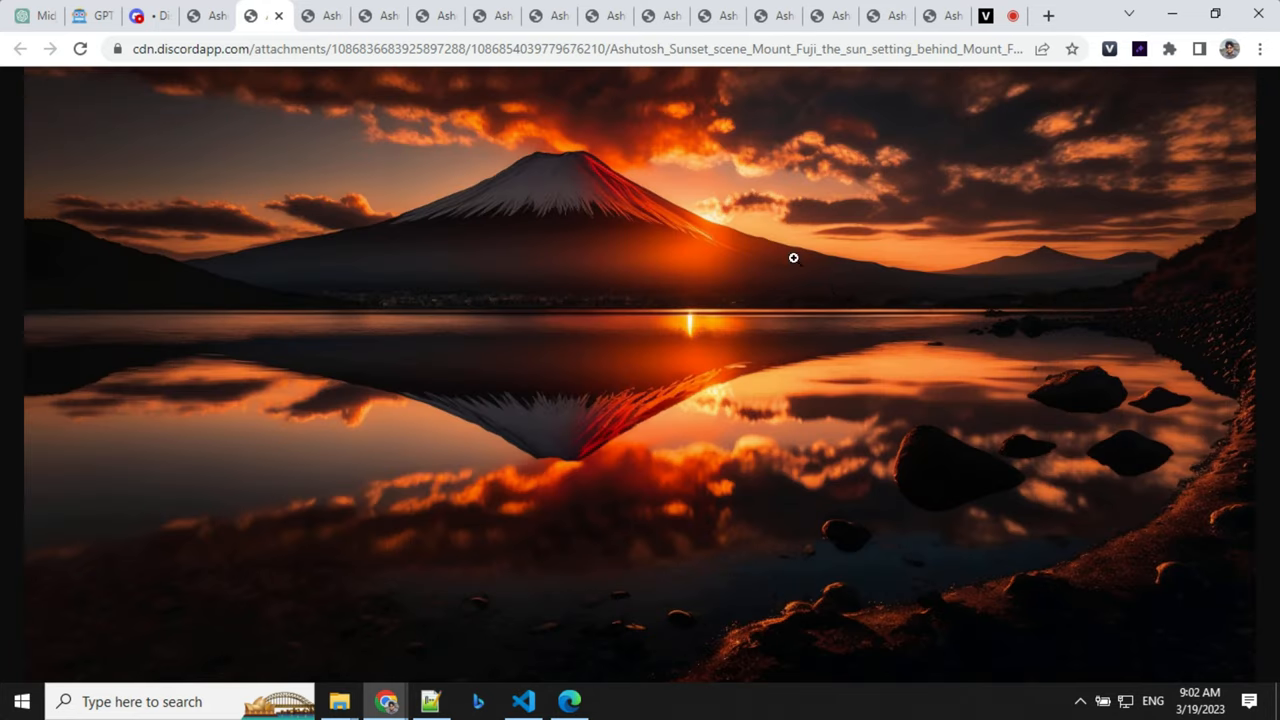
mouse_move(644, 284)
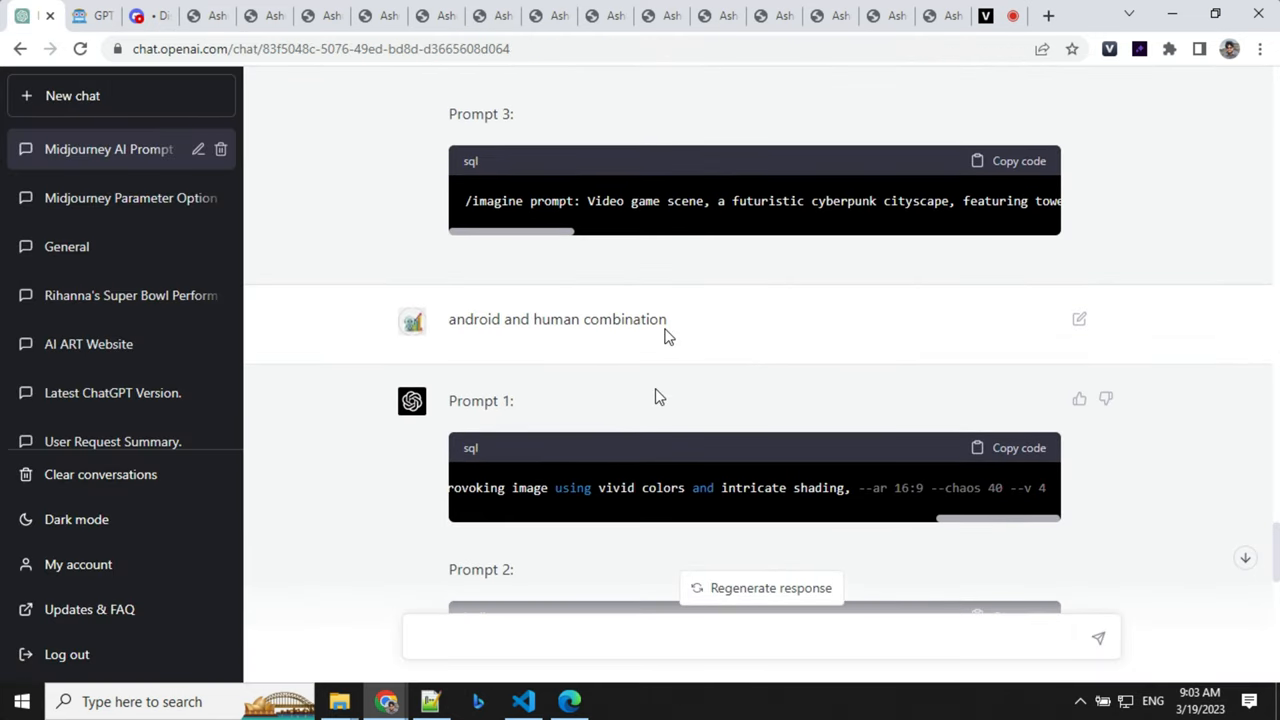
- Scroll up the ChatGPT conversation to the young girl portrait prompts
scroll(up, 3)
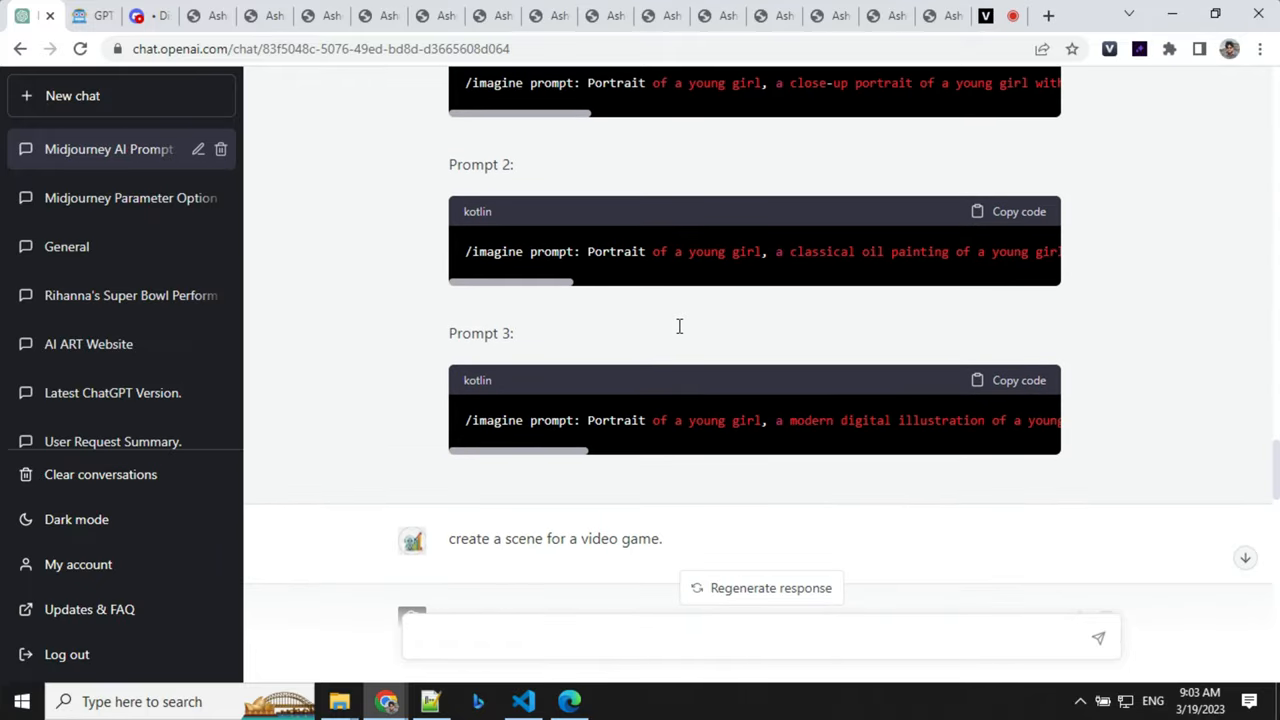
mouse_move(680, 332)
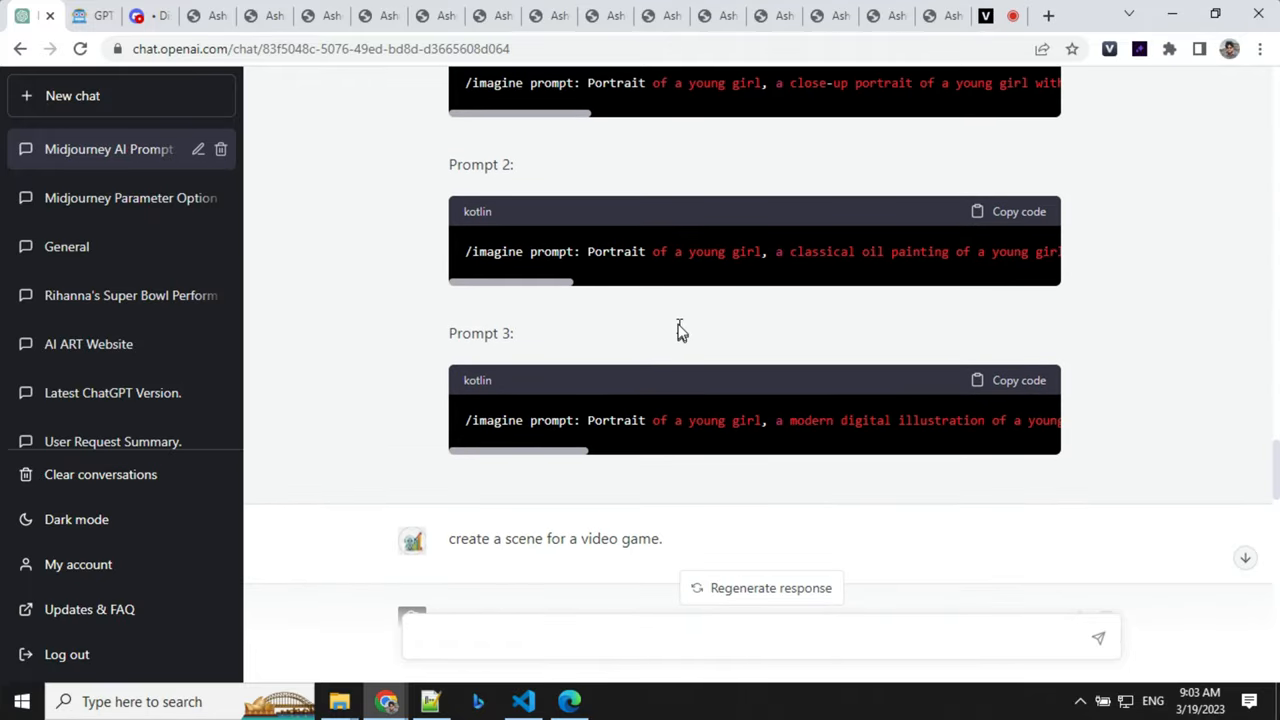